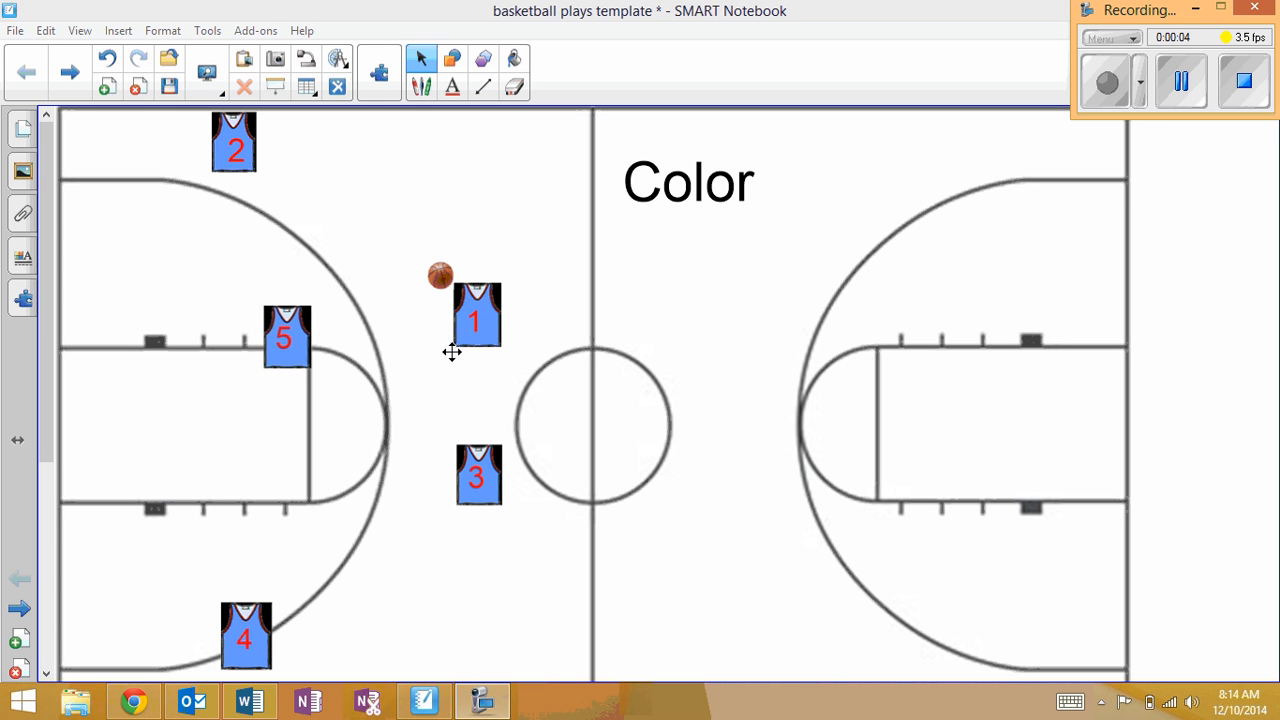
{"action": "mouse_move", "coordinate": [440, 342]}
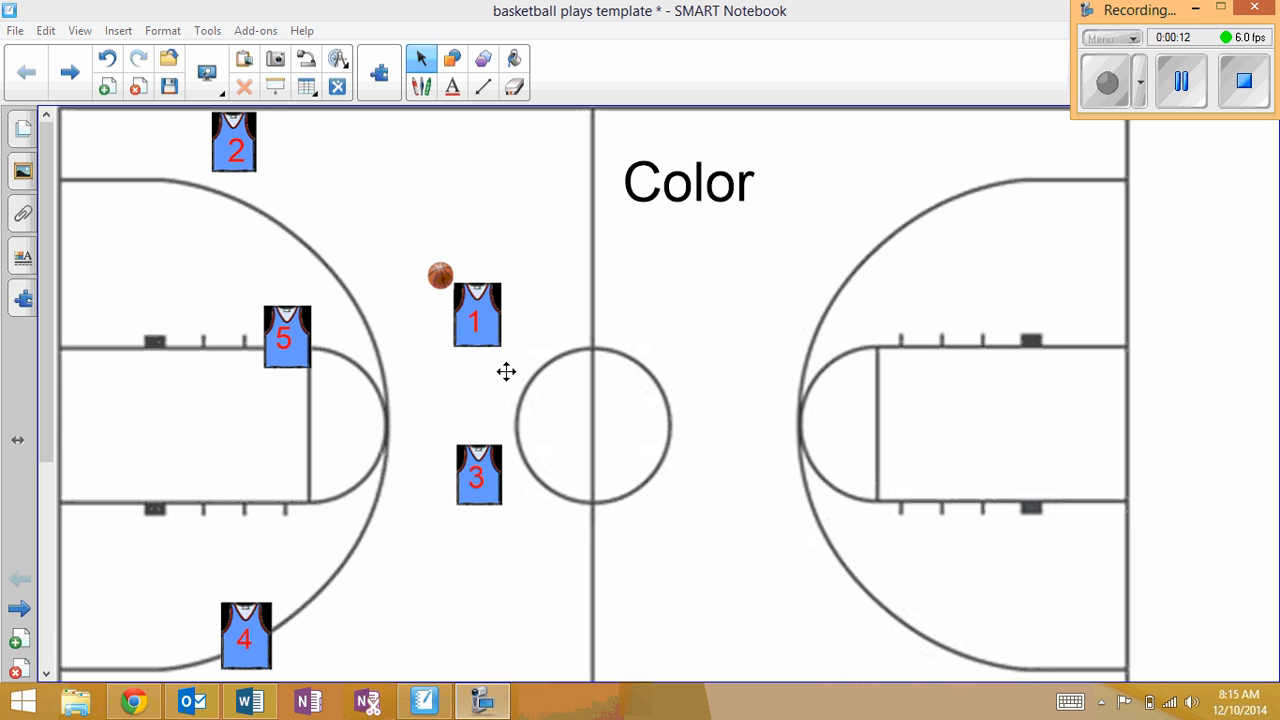
{"action": "mouse_move", "coordinate": [476, 328]}
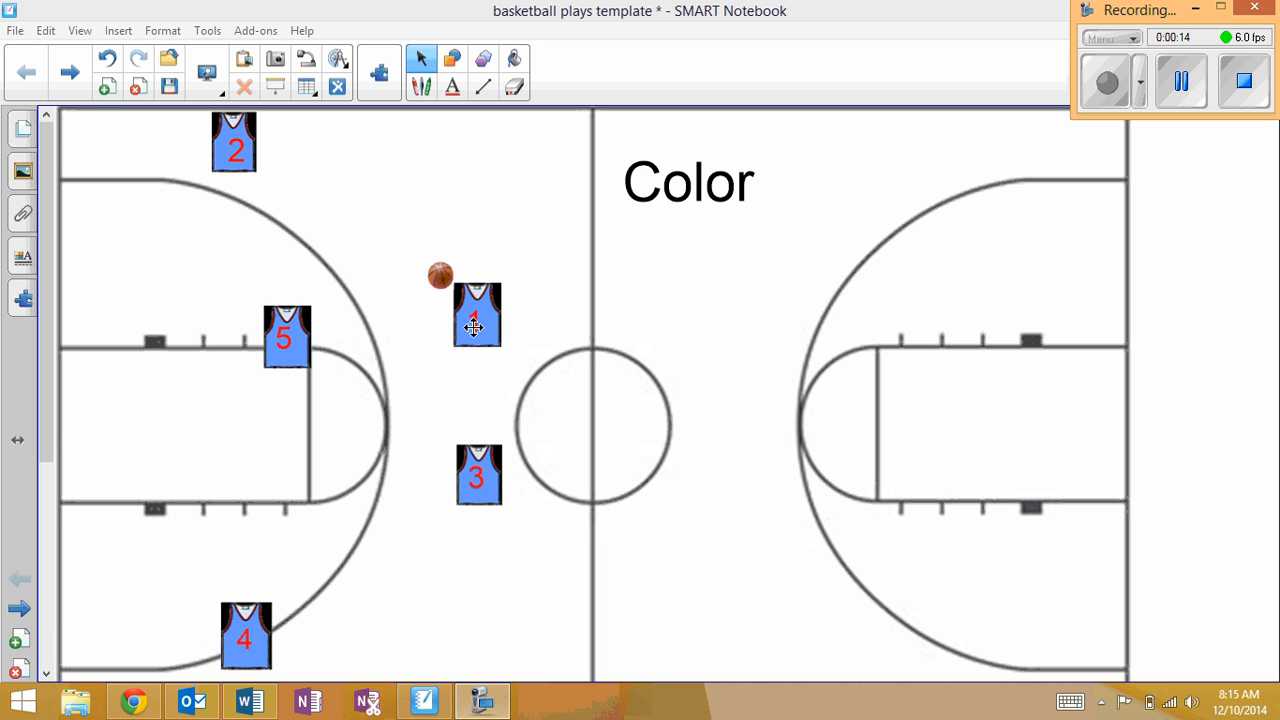
{"action": "mouse_move", "coordinate": [300, 348]}
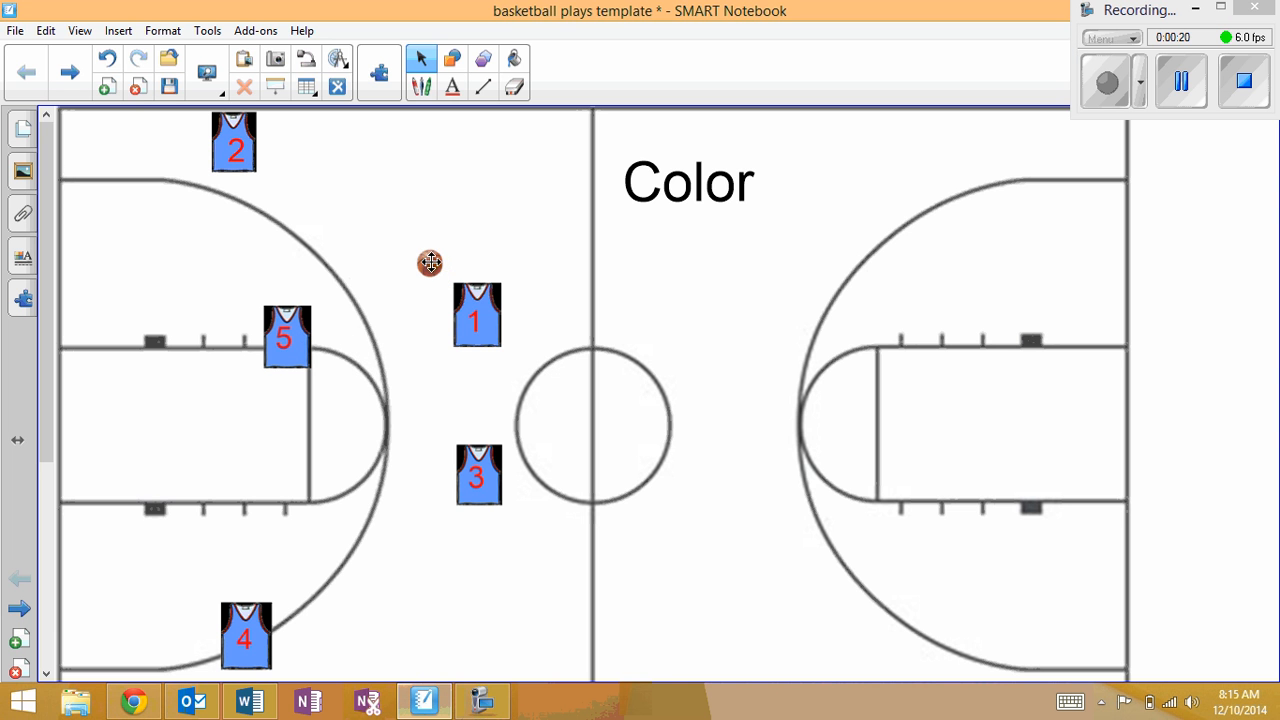
Nudge jersey 1 up toward the top of the key and move the ball to jersey 5 at the left elbow
{"action": "left_click_drag", "start_coordinate": [476, 316], "coordinate": [460, 296]}
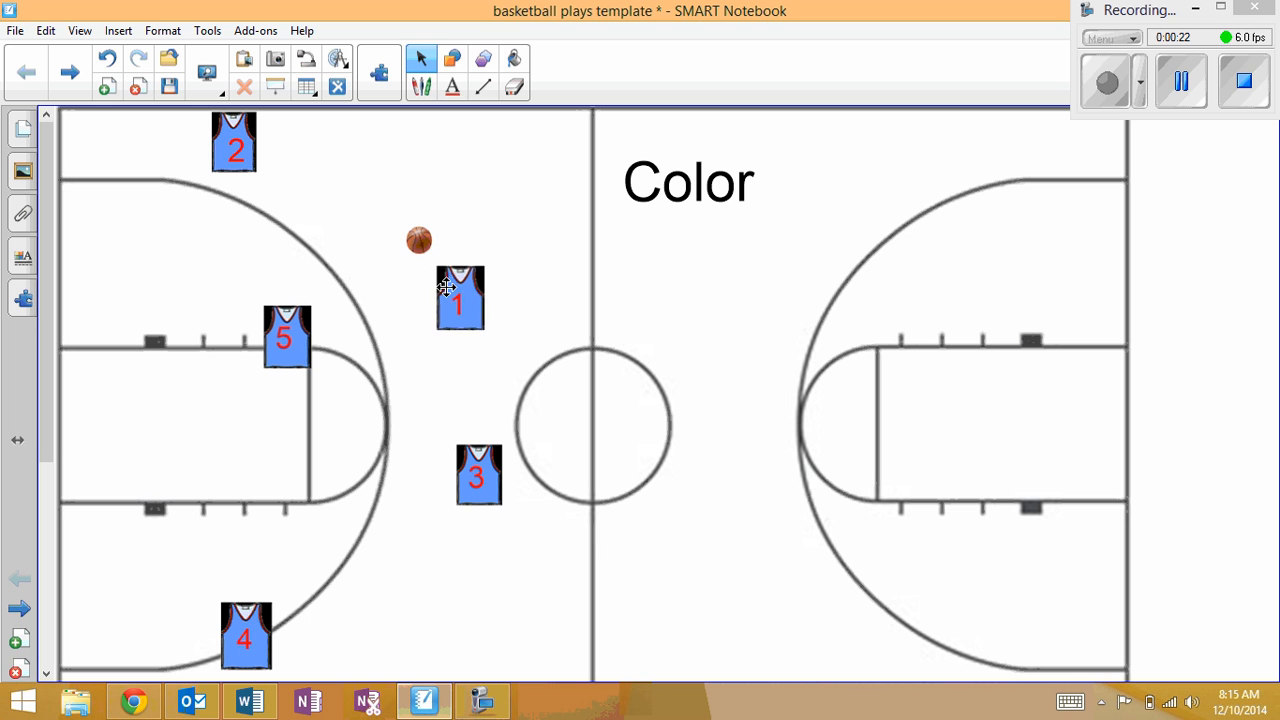
{"action": "left_click_drag", "start_coordinate": [460, 298], "coordinate": [444, 280]}
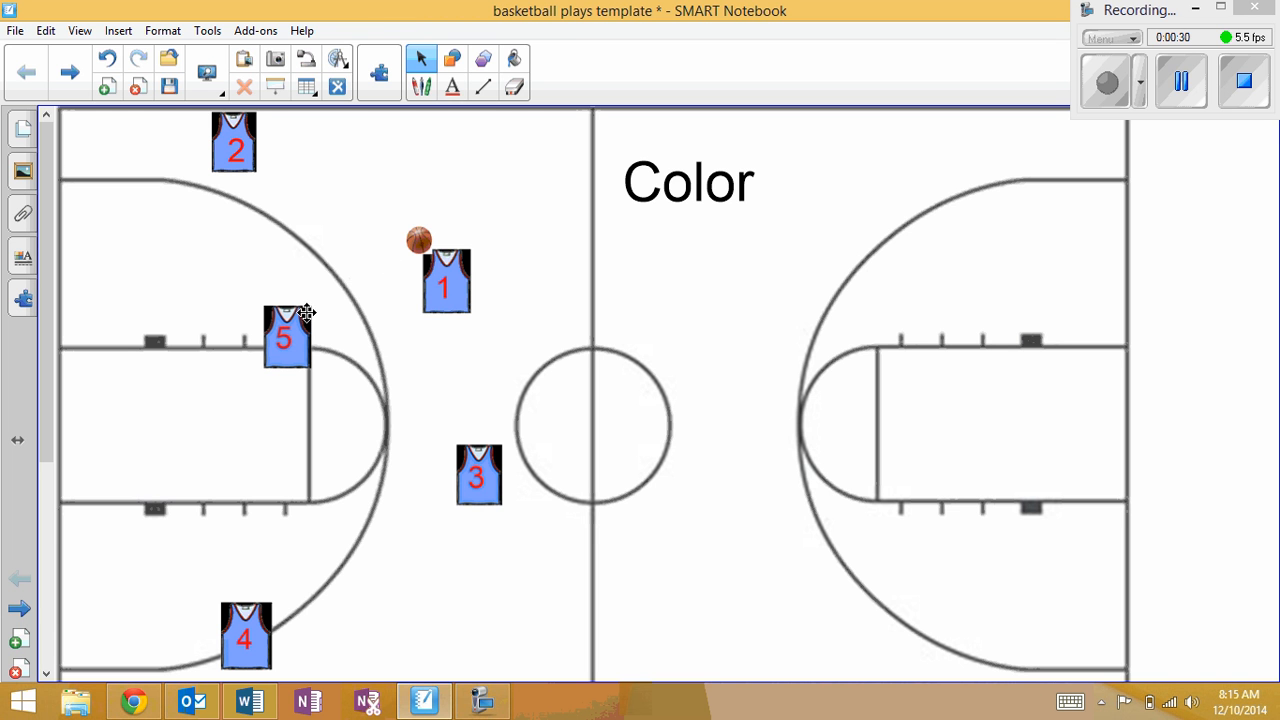
{"action": "left_click_drag", "start_coordinate": [420, 240], "coordinate": [320, 330]}
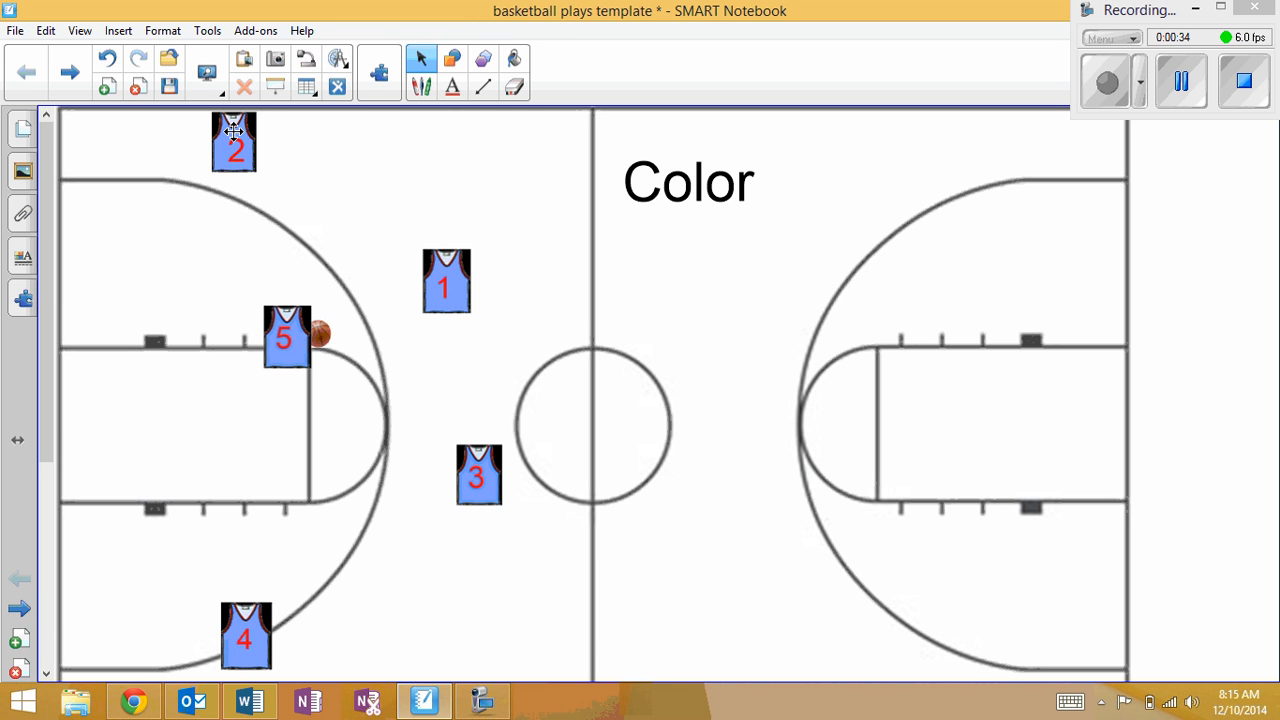
{"action": "mouse_move", "coordinate": [268, 292]}
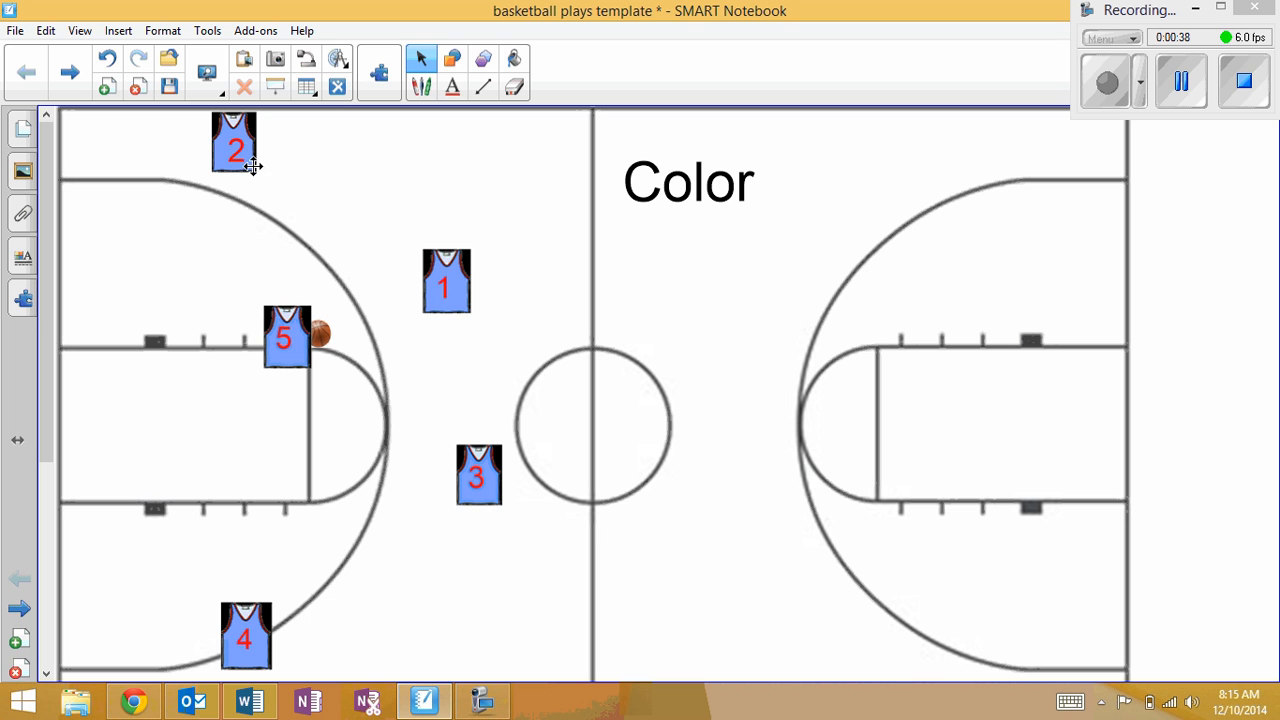
Cut jersey 2 from the top corner down the left wing to the low block
{"action": "left_click_drag", "start_coordinate": [232, 140], "coordinate": [204, 190]}
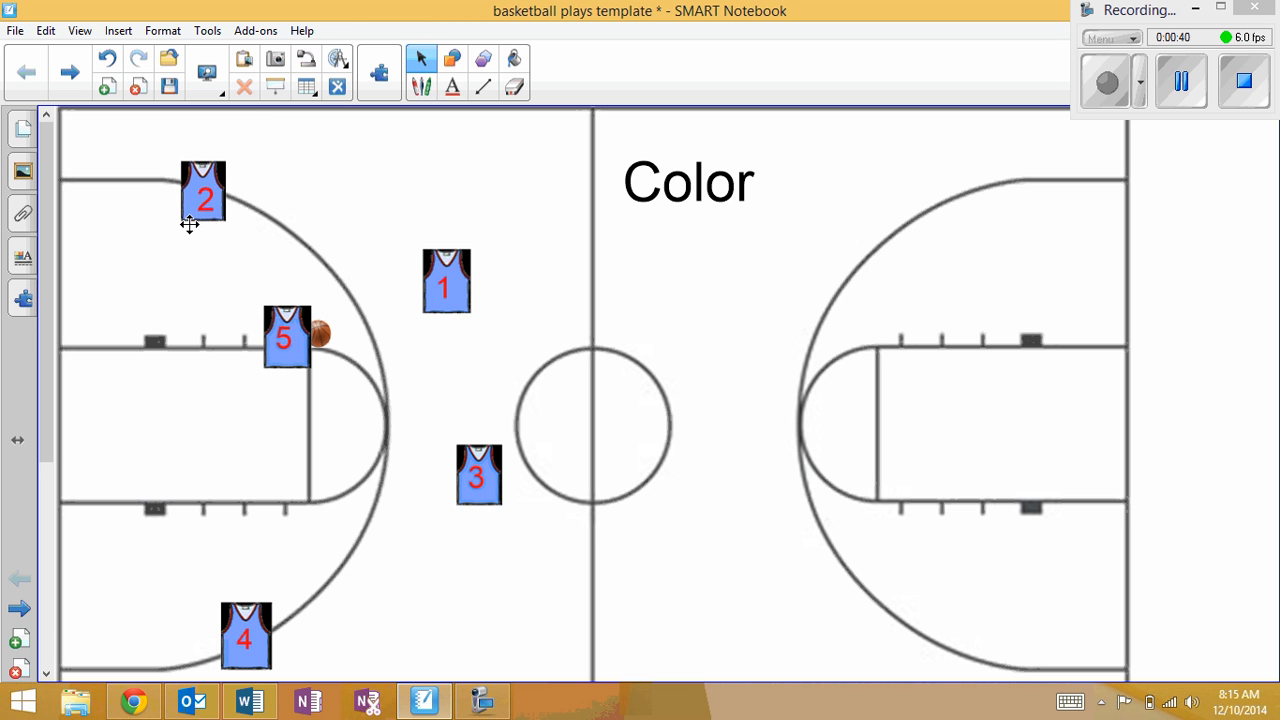
{"action": "left_click_drag", "start_coordinate": [204, 192], "coordinate": [172, 264]}
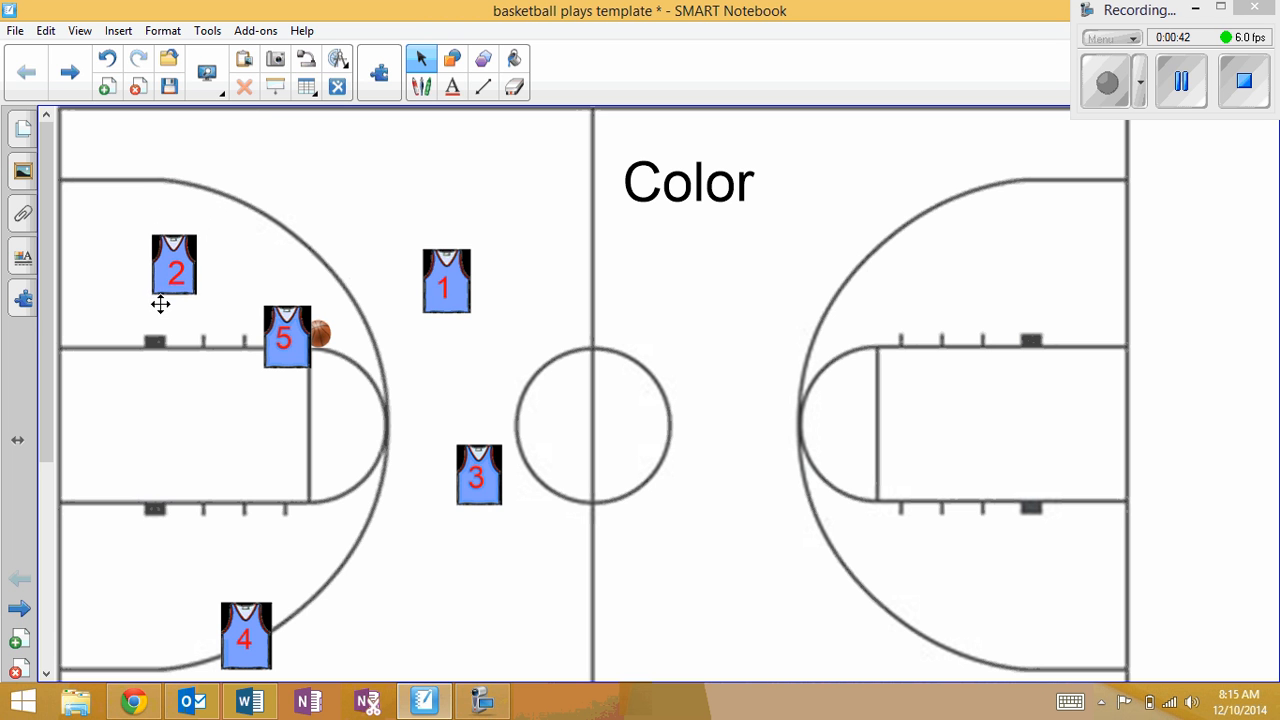
{"action": "left_click_drag", "start_coordinate": [174, 264], "coordinate": [148, 336]}
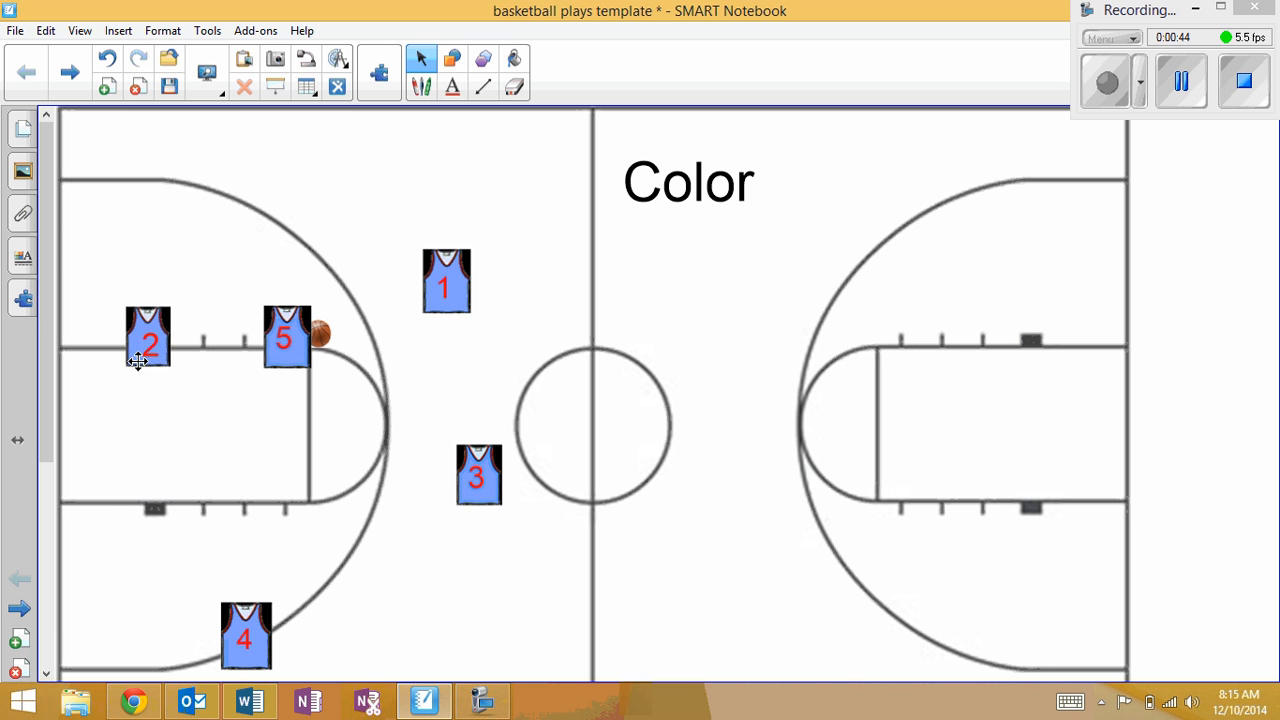
{"action": "left_click_drag", "start_coordinate": [148, 336], "coordinate": [120, 496]}
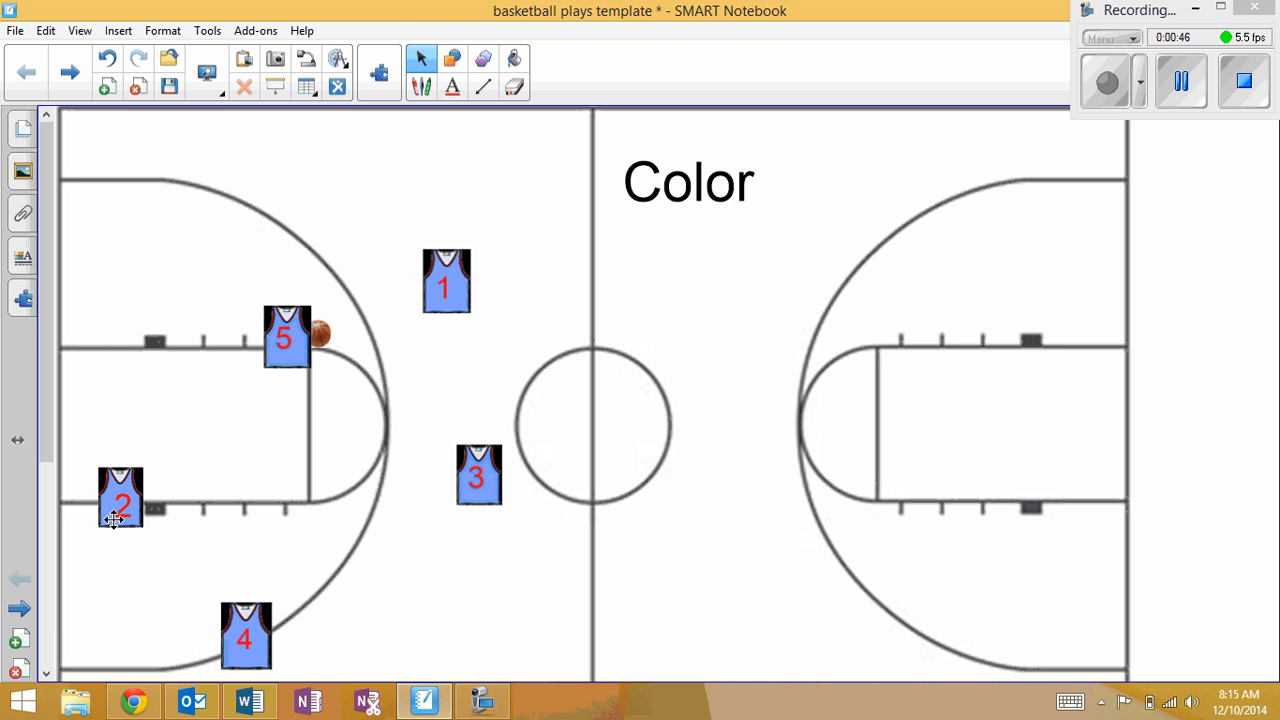
Stack jersey 3 just above jersey 4 on the left low block
{"action": "left_click_drag", "start_coordinate": [480, 476], "coordinate": [284, 556]}
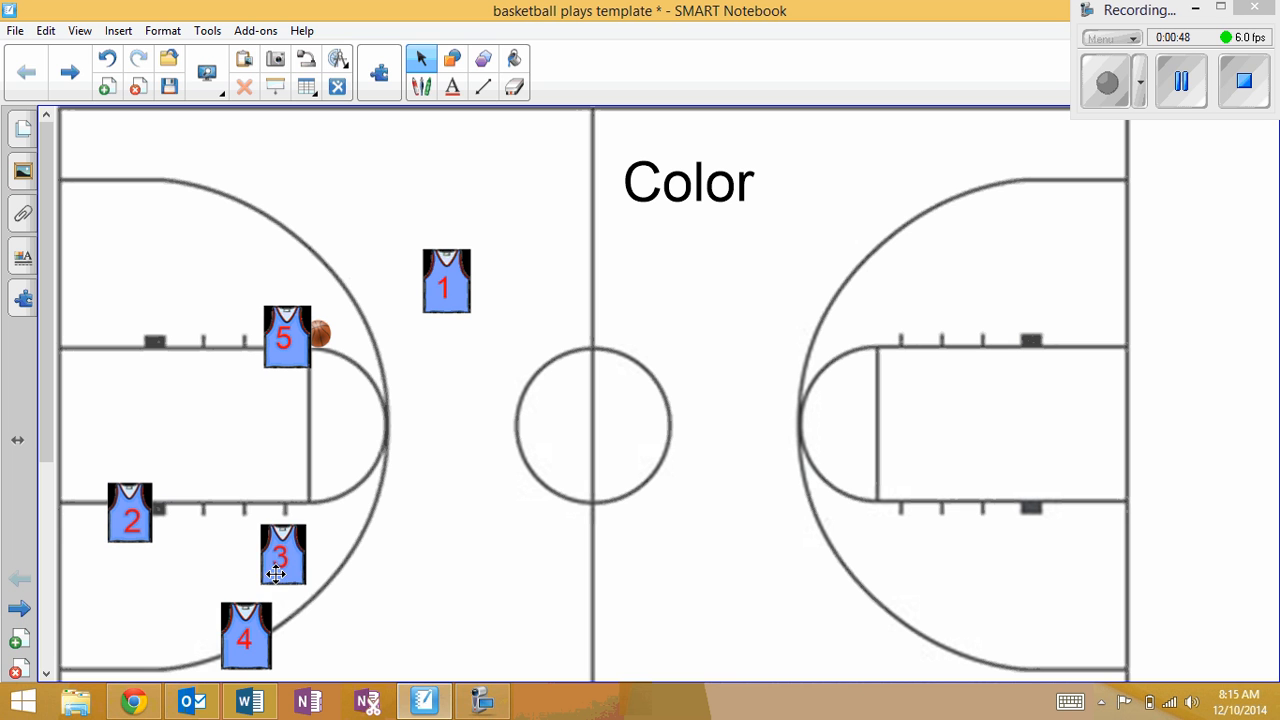
{"action": "left_click_drag", "start_coordinate": [284, 556], "coordinate": [244, 524]}
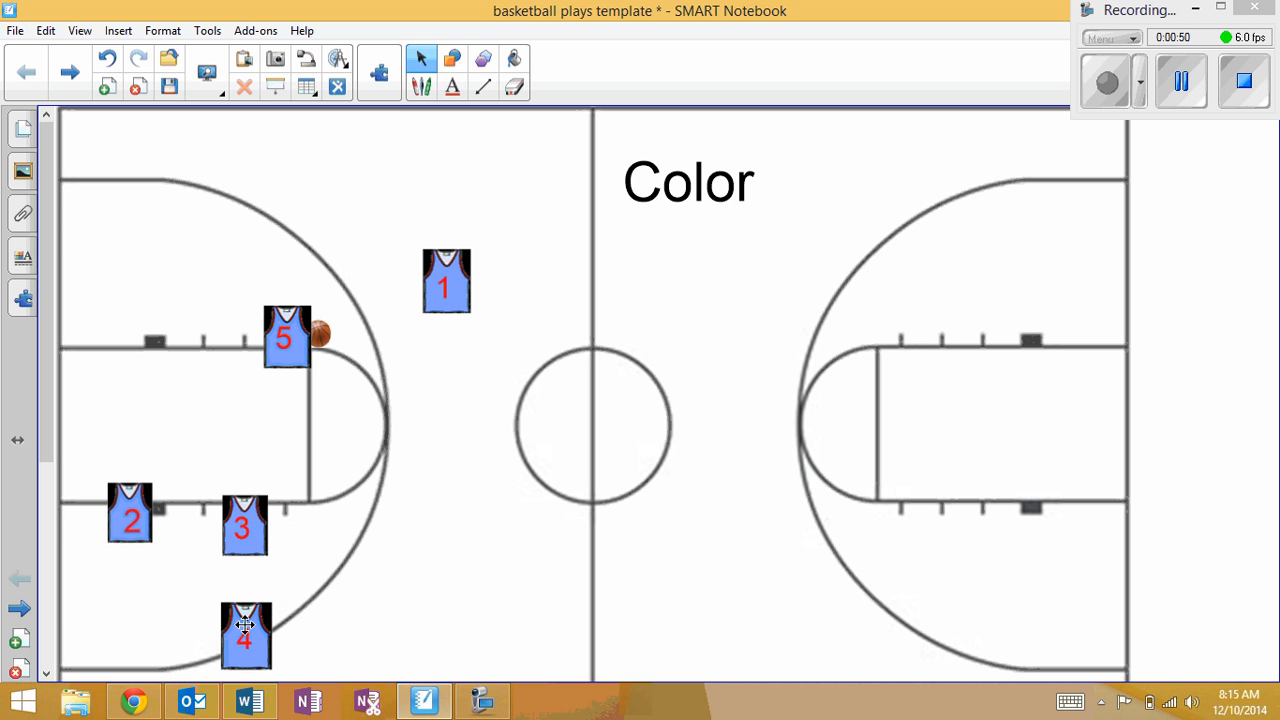
{"action": "left_click_drag", "start_coordinate": [246, 636], "coordinate": [244, 588]}
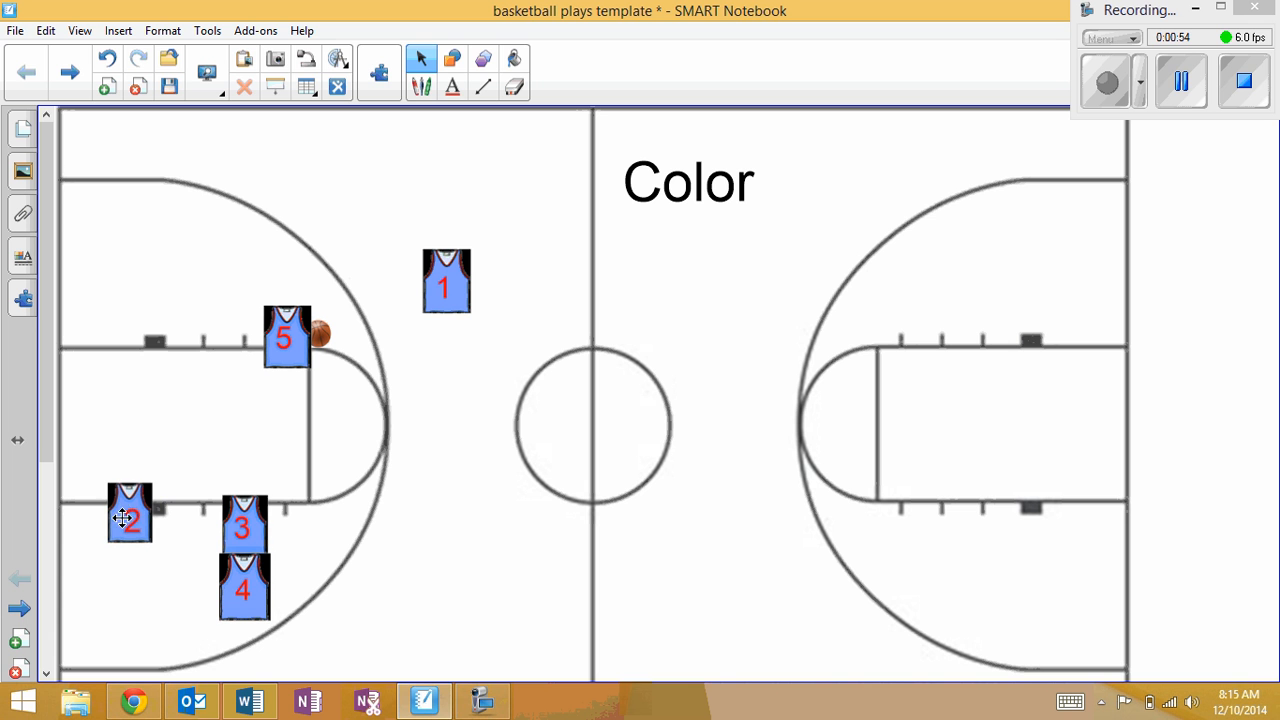
Run jersey 2 around the baseline and lane to finish in 3's old spot right of the lane
{"action": "left_click_drag", "start_coordinate": [128, 512], "coordinate": [240, 152]}
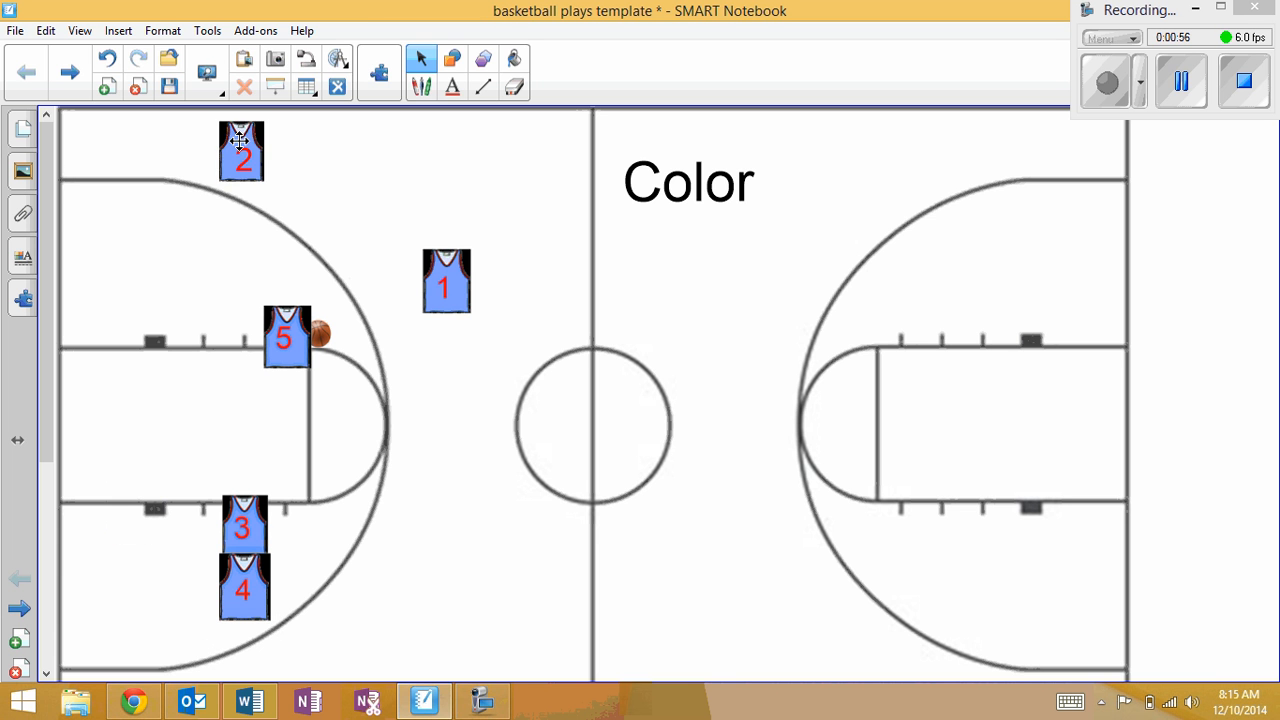
{"action": "left_click_drag", "start_coordinate": [240, 152], "coordinate": [144, 558]}
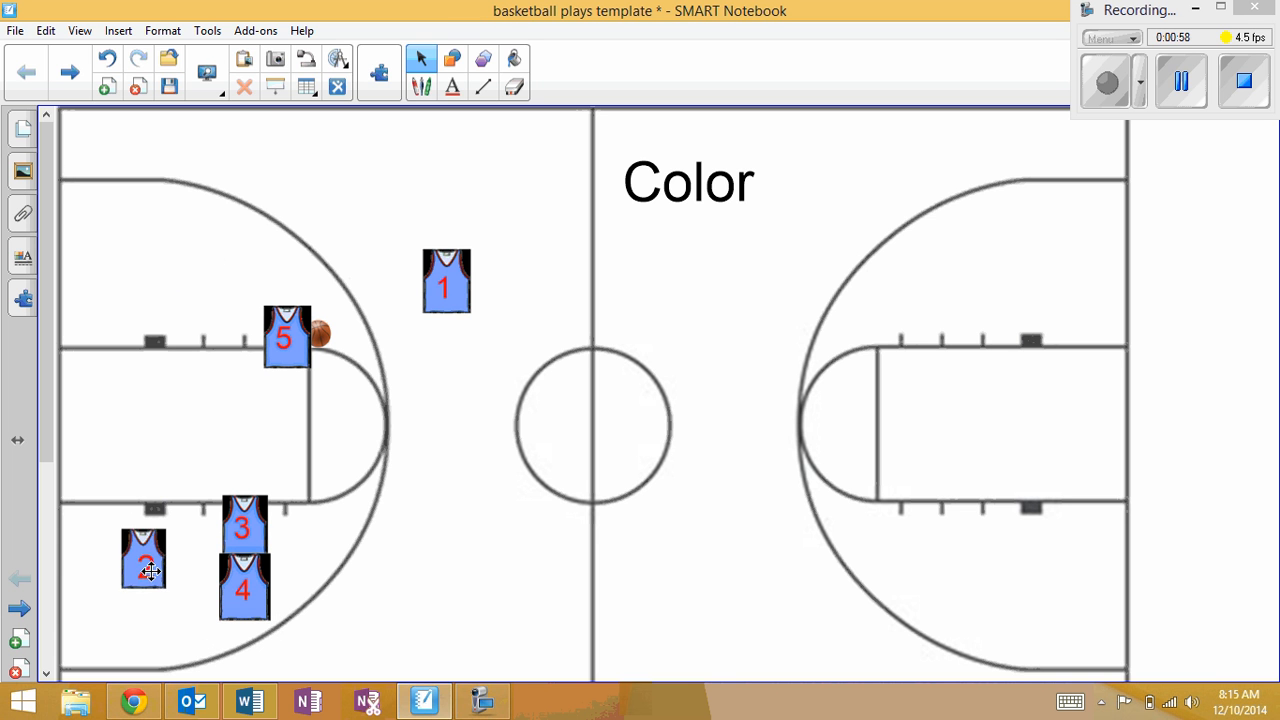
{"action": "left_click_drag", "start_coordinate": [144, 558], "coordinate": [310, 632]}
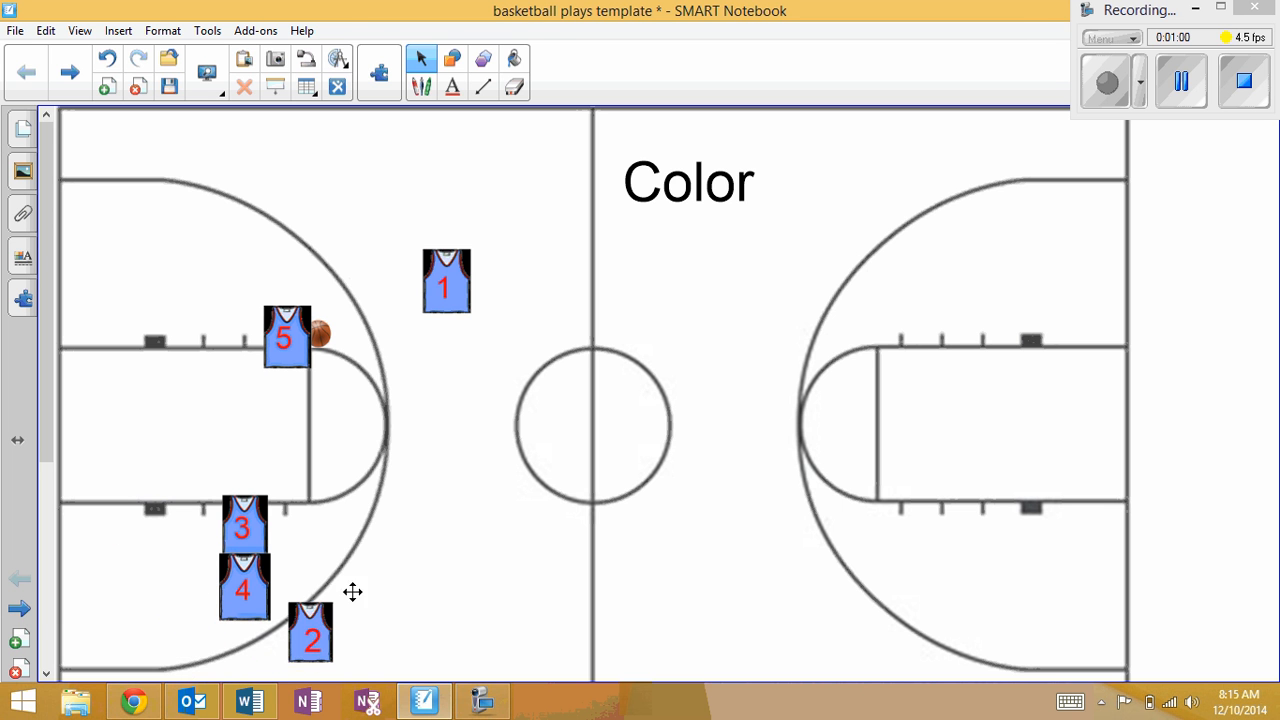
{"action": "left_click_drag", "start_coordinate": [310, 632], "coordinate": [428, 542]}
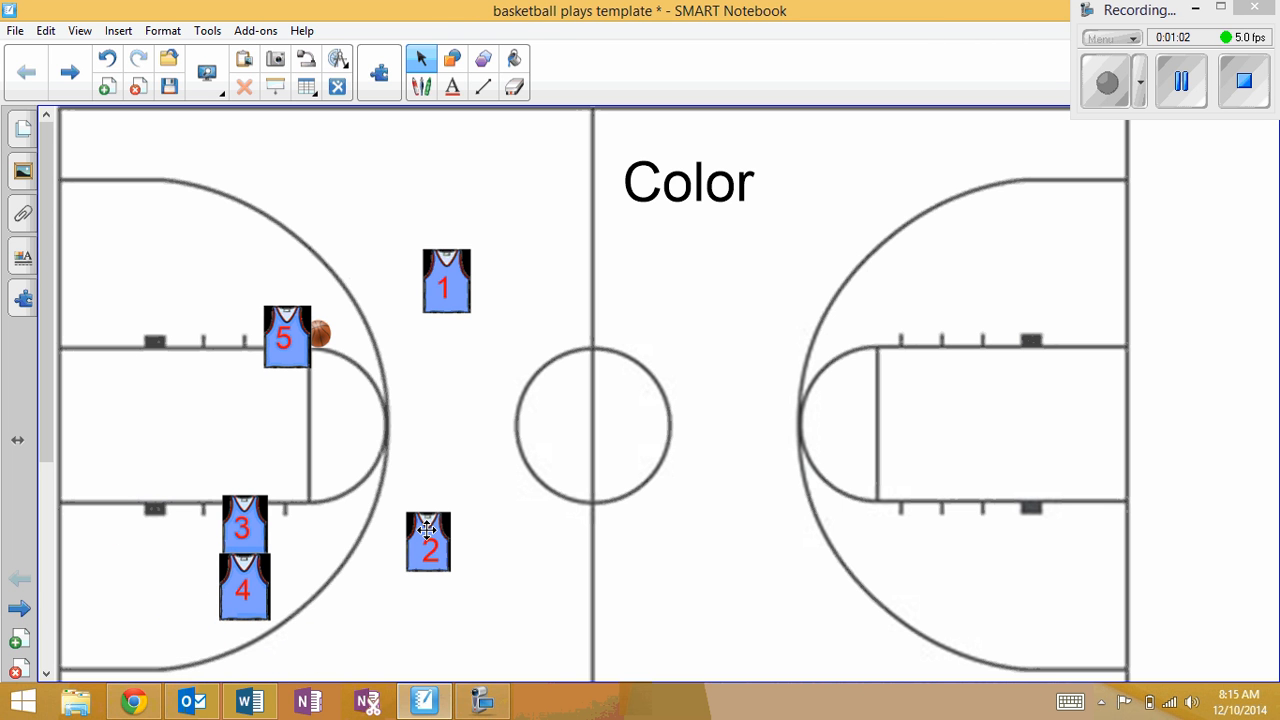
{"action": "left_click_drag", "start_coordinate": [428, 540], "coordinate": [238, 384]}
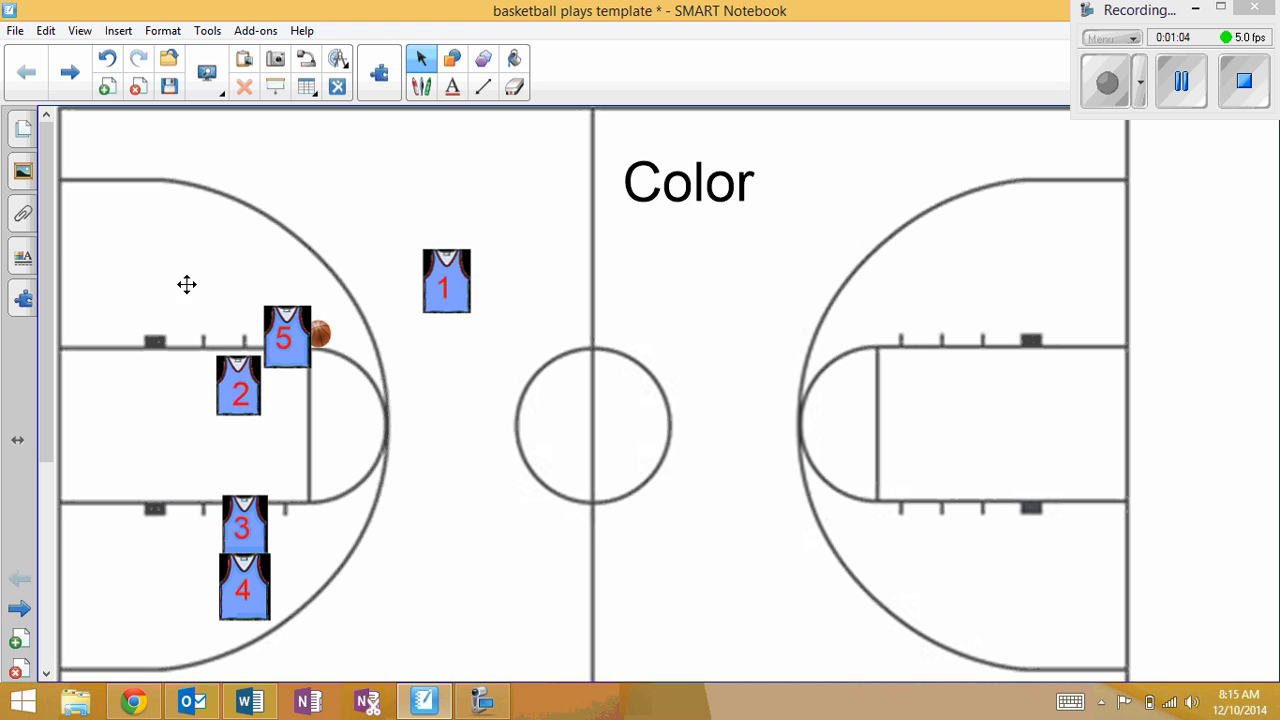
{"action": "left_click_drag", "start_coordinate": [238, 384], "coordinate": [96, 478]}
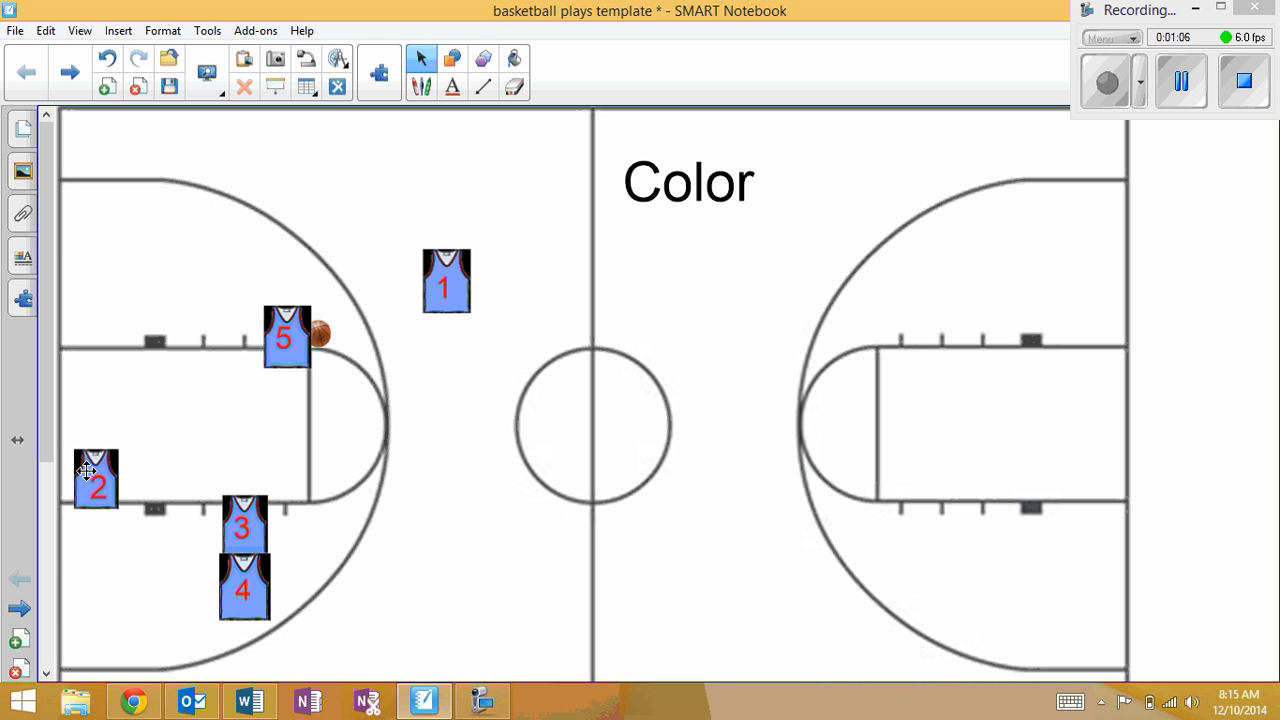
{"action": "left_click_drag", "start_coordinate": [96, 478], "coordinate": [440, 528]}
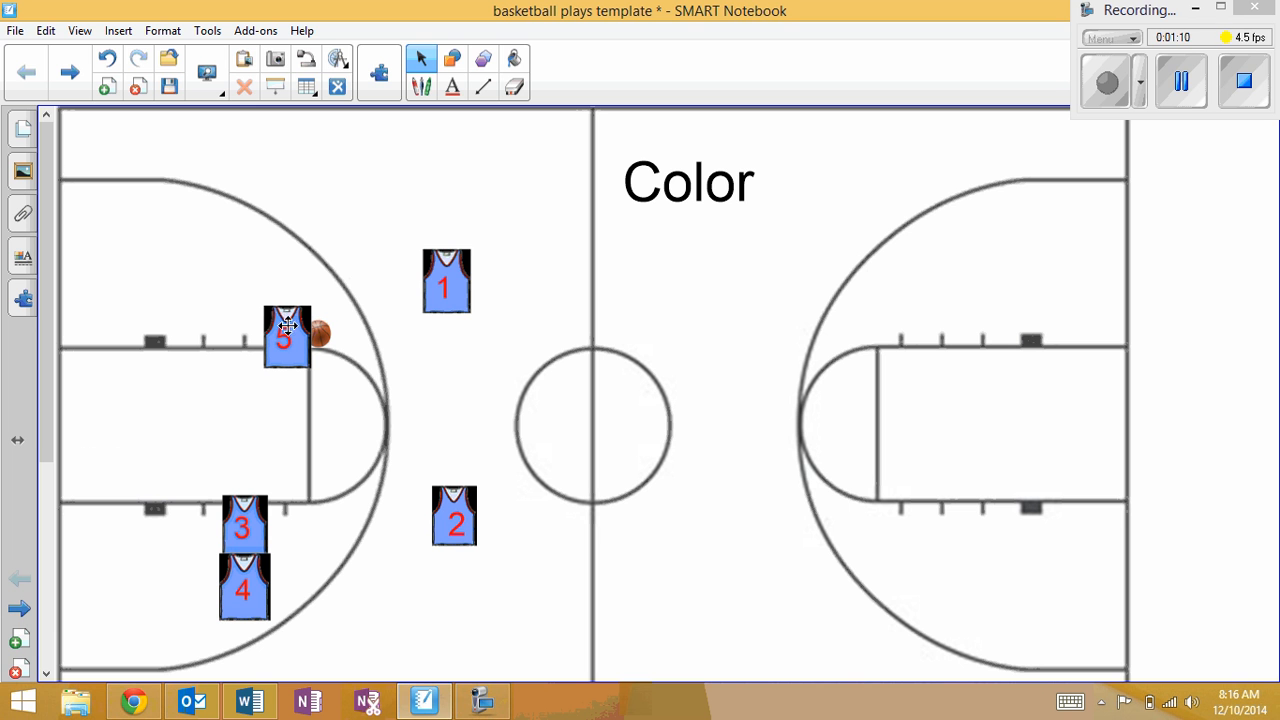
Move jersey 1 and the ball between the elbow and the left wing, leaving the ball beside jersey 5
{"action": "left_click_drag", "start_coordinate": [446, 280], "coordinate": [436, 284]}
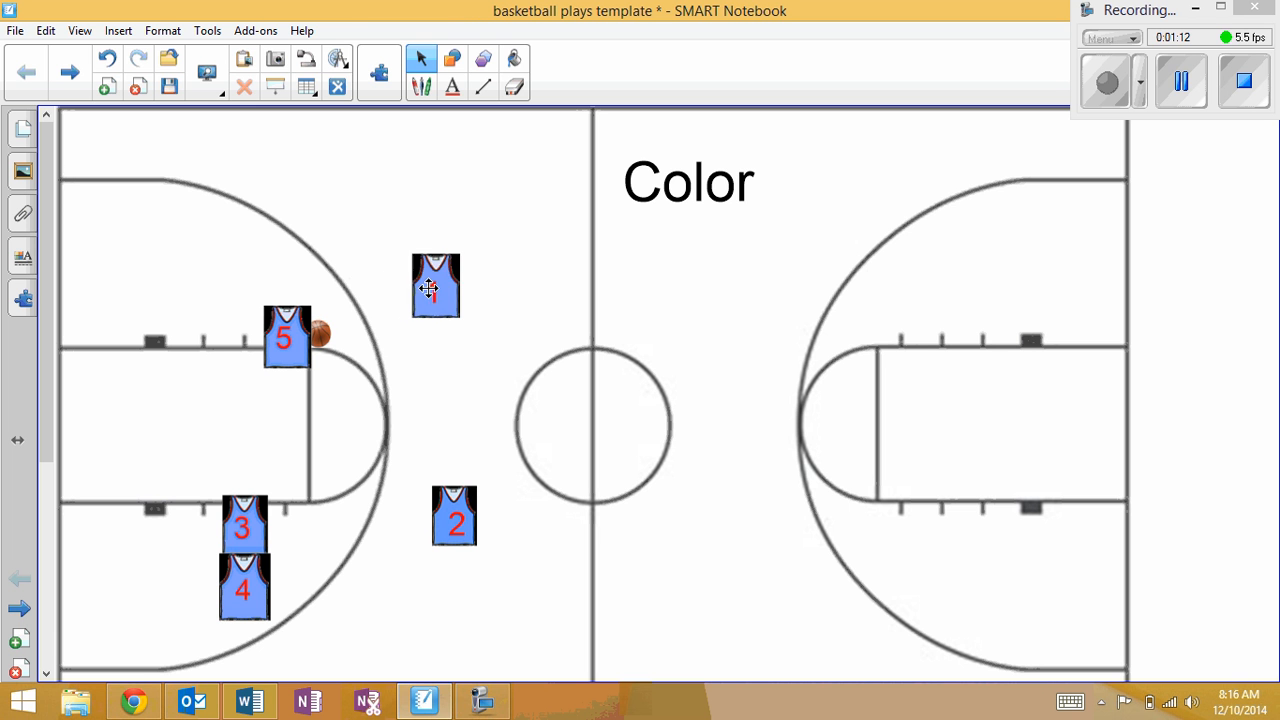
{"action": "left_click_drag", "start_coordinate": [436, 284], "coordinate": [312, 276]}
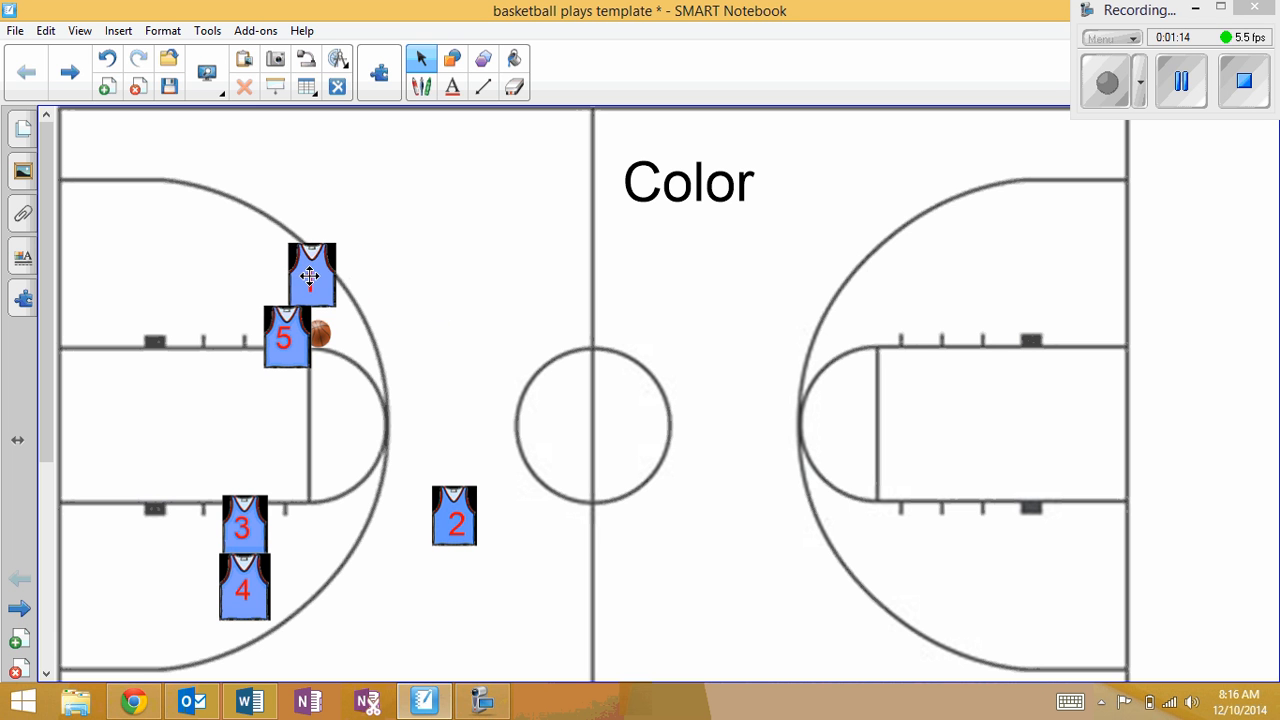
{"action": "left_click_drag", "start_coordinate": [312, 276], "coordinate": [120, 322]}
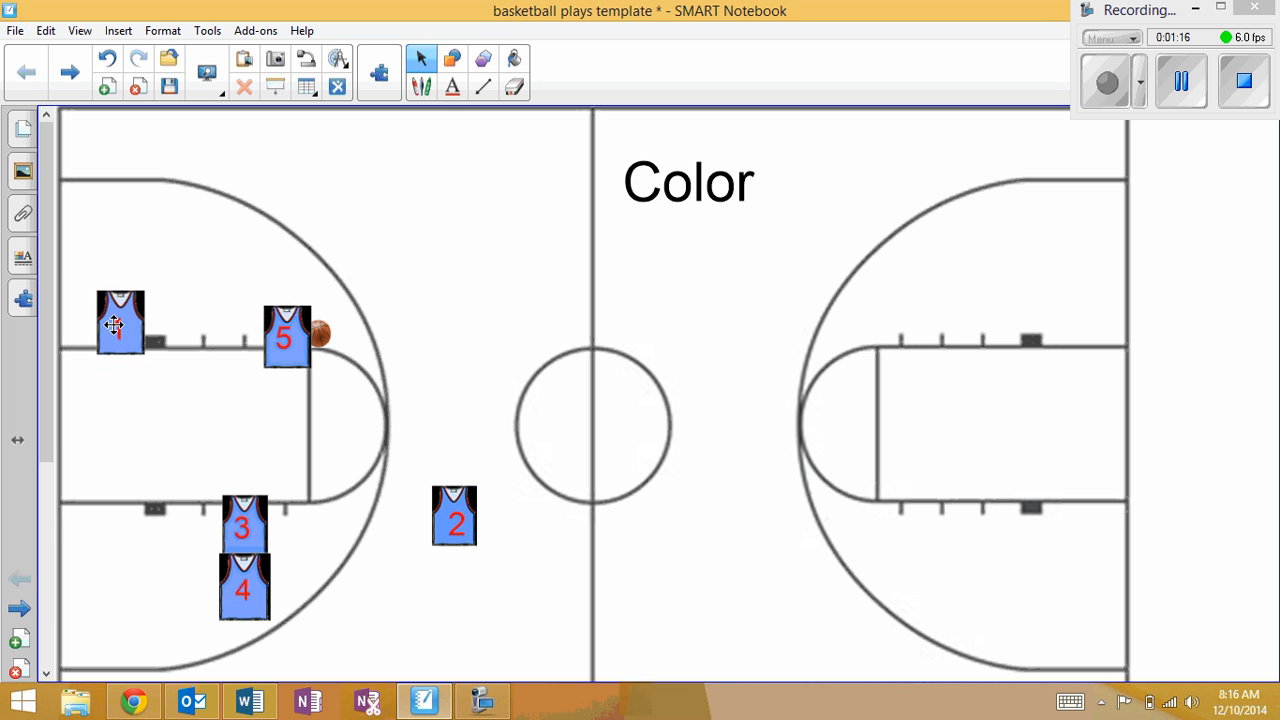
{"action": "left_click_drag", "start_coordinate": [120, 324], "coordinate": [292, 268]}
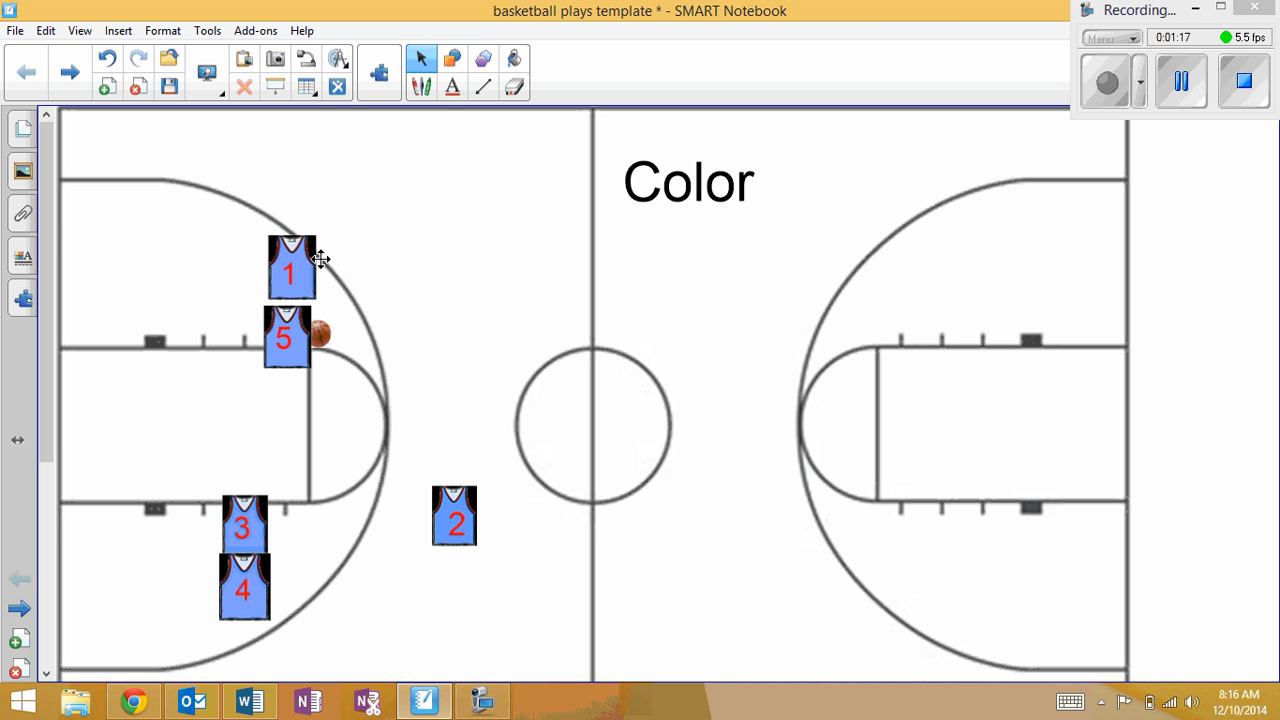
{"action": "left_click_drag", "start_coordinate": [292, 268], "coordinate": [324, 276]}
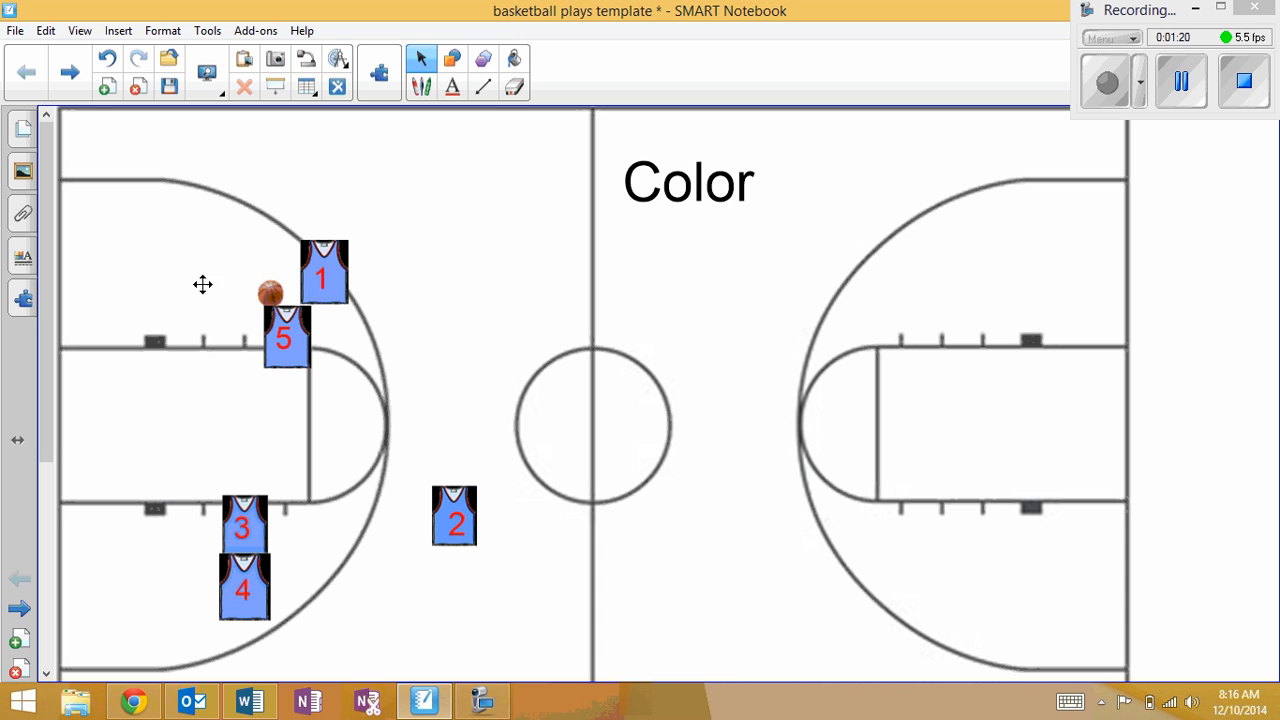
{"action": "left_click_drag", "start_coordinate": [322, 276], "coordinate": [212, 304]}
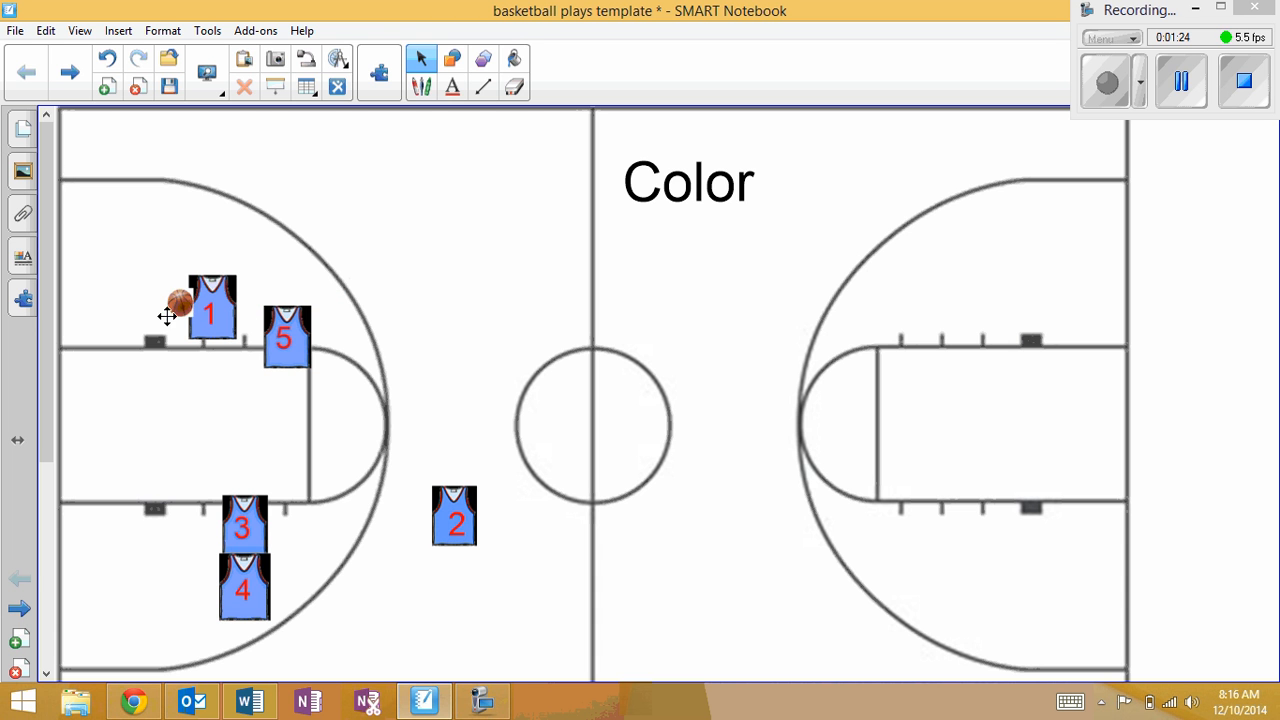
{"action": "left_click_drag", "start_coordinate": [210, 310], "coordinate": [188, 318]}
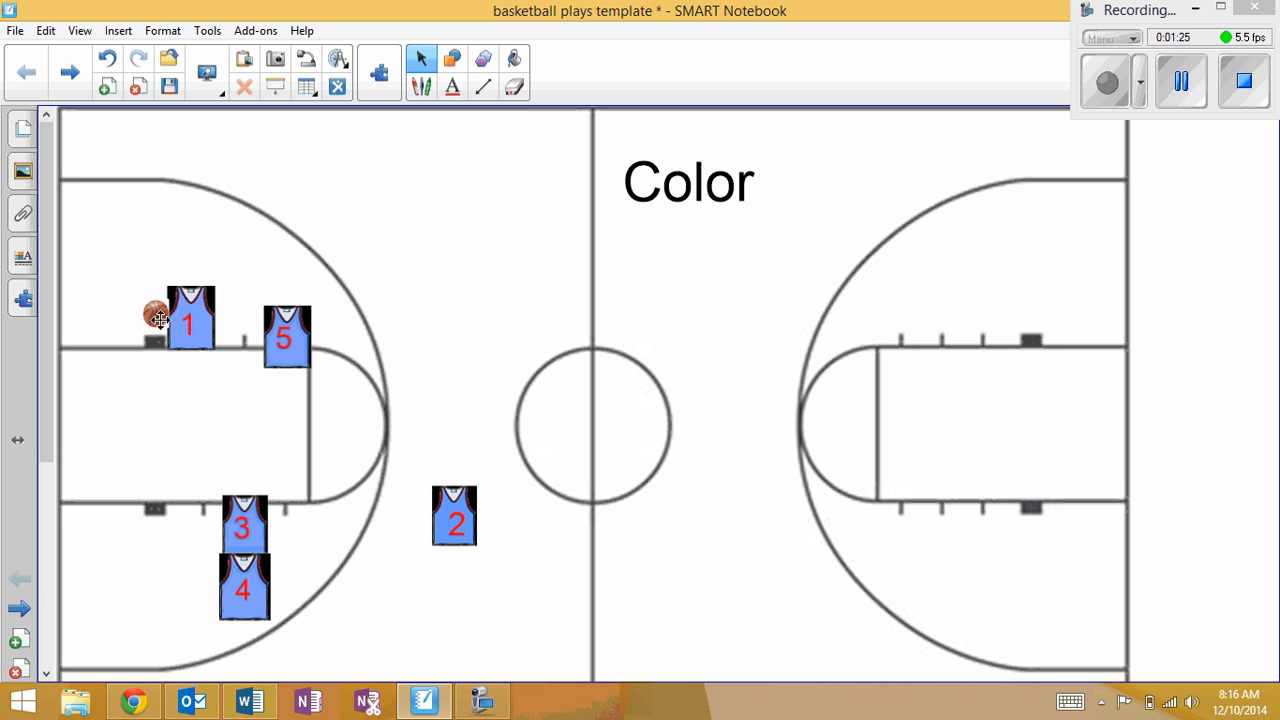
{"action": "left_click_drag", "start_coordinate": [156, 312], "coordinate": [250, 310]}
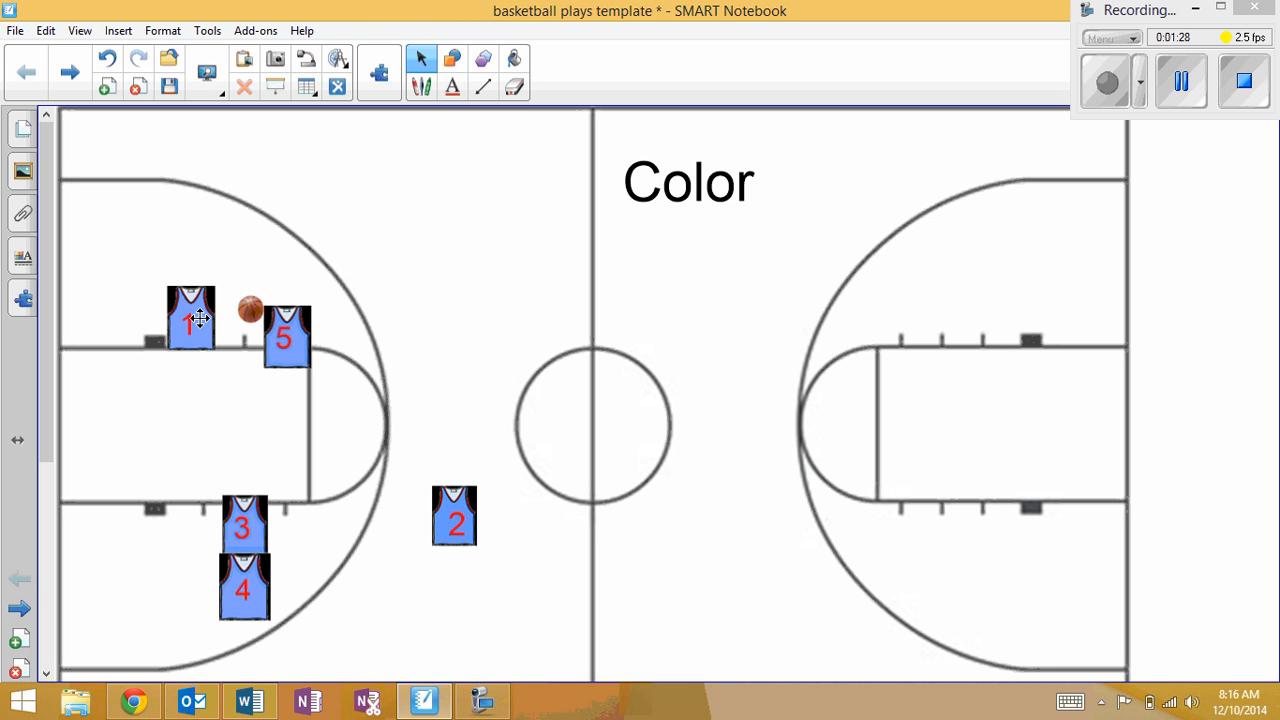
Send jersey 1 back up top, then out to the upper corner, with the ball on jersey 5
{"action": "left_click_drag", "start_coordinate": [190, 318], "coordinate": [432, 258]}
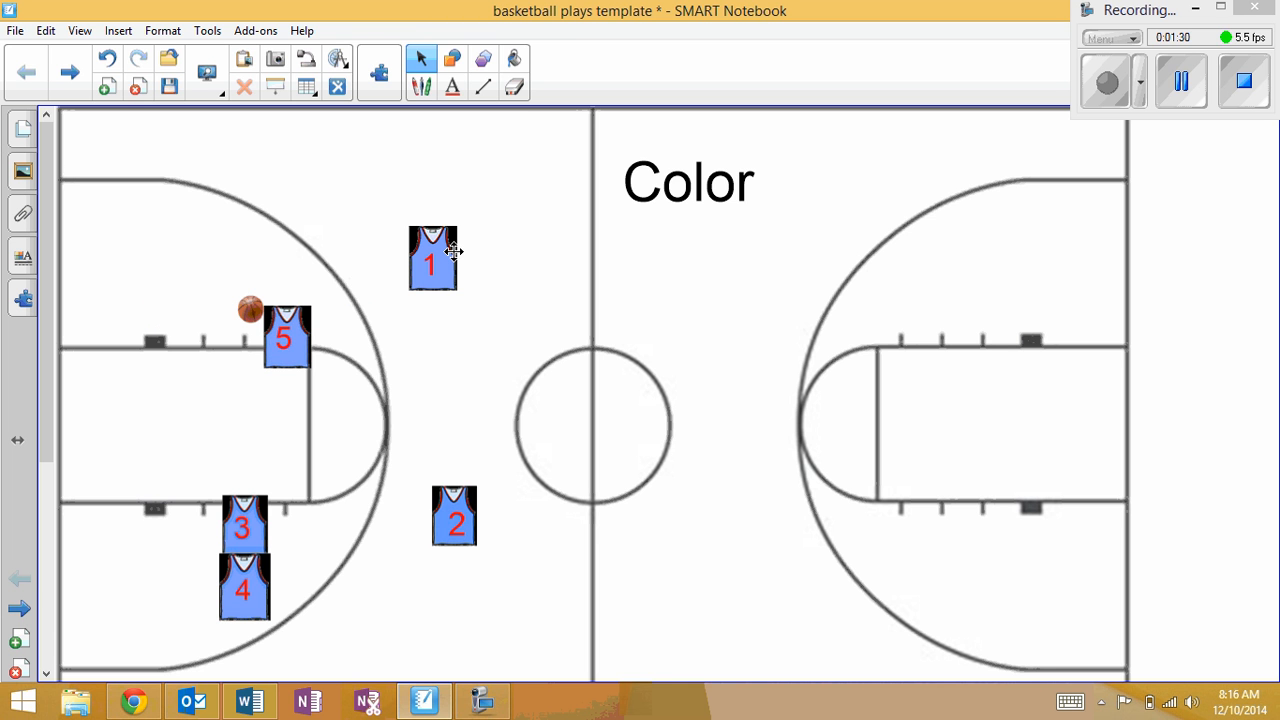
{"action": "left_click_drag", "start_coordinate": [432, 258], "coordinate": [338, 284]}
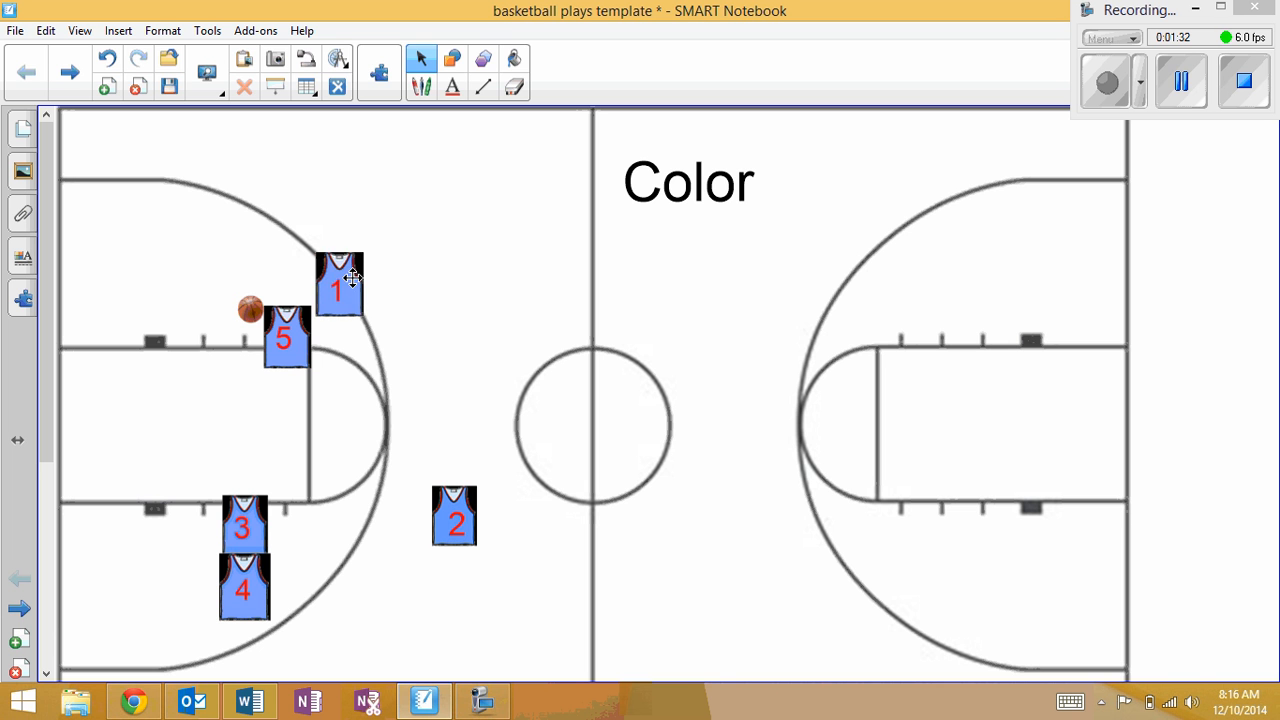
{"action": "left_click_drag", "start_coordinate": [340, 284], "coordinate": [124, 348]}
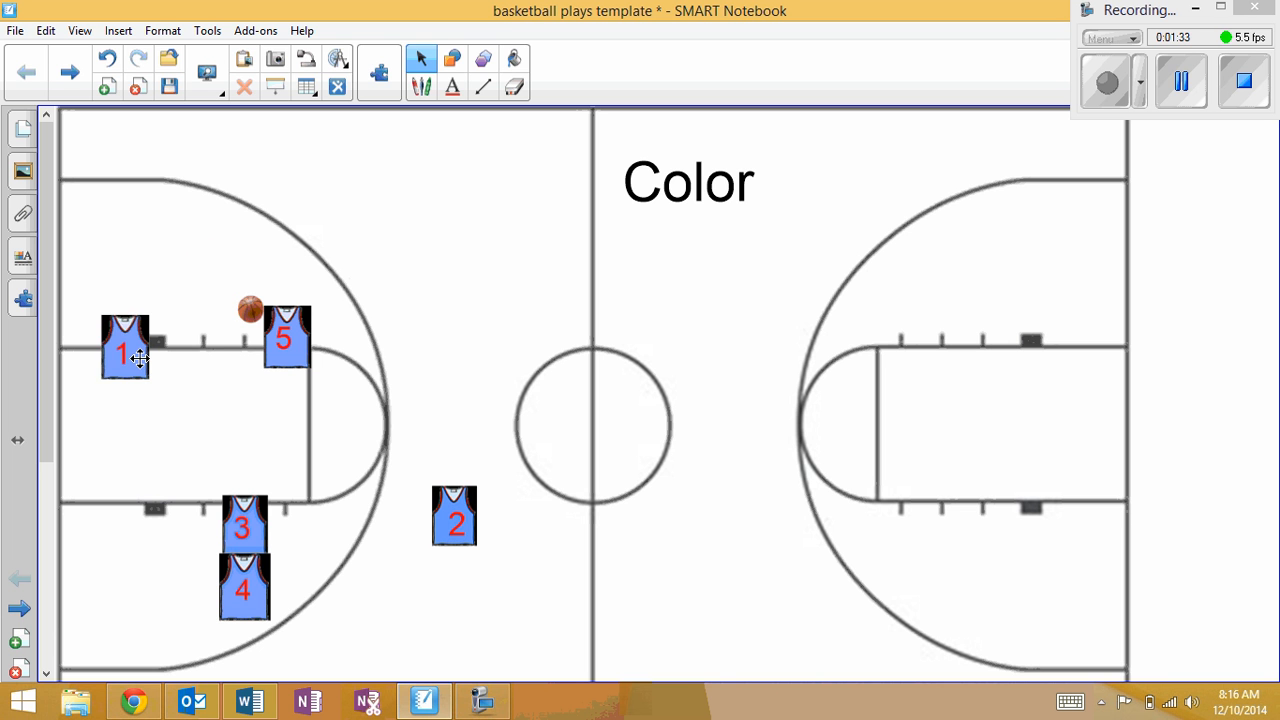
{"action": "left_click_drag", "start_coordinate": [124, 348], "coordinate": [84, 278]}
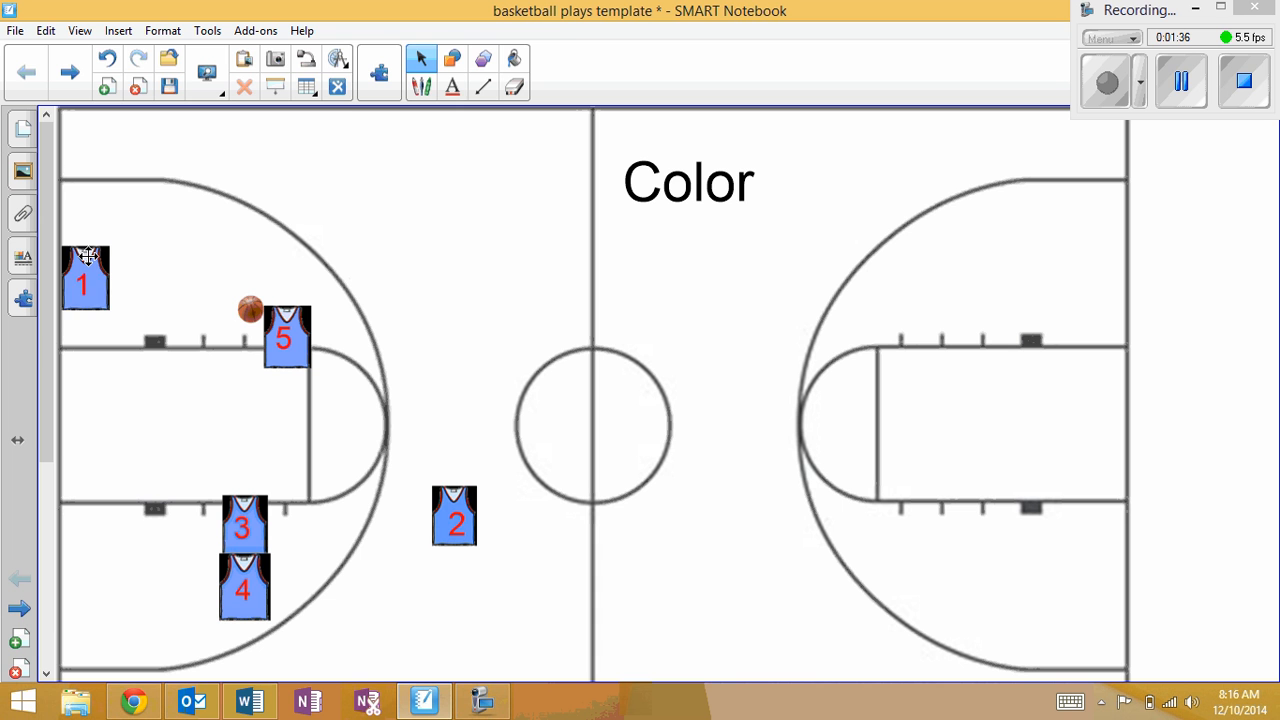
{"action": "left_click_drag", "start_coordinate": [84, 278], "coordinate": [108, 272]}
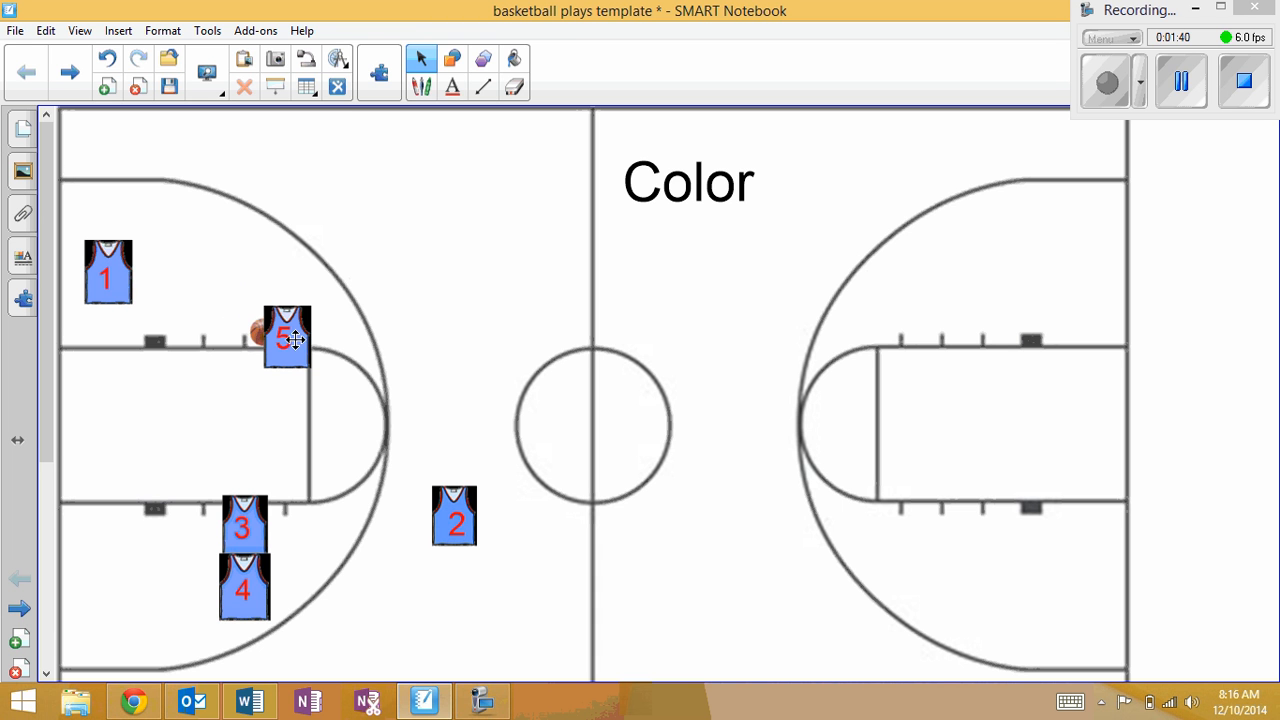
Take jersey 5 and the ball to the lower block and back up to the free-throw line, jersey 1 at the upper wing
{"action": "left_click_drag", "start_coordinate": [288, 336], "coordinate": [124, 428]}
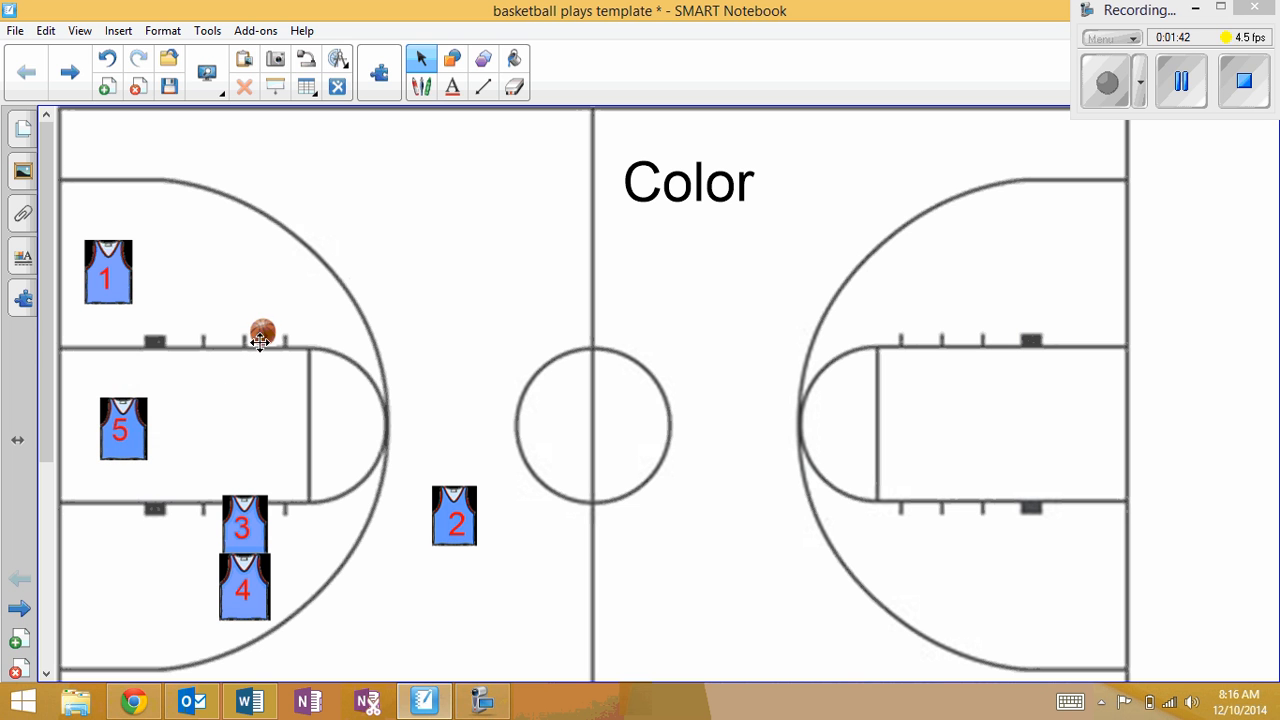
{"action": "left_click_drag", "start_coordinate": [262, 330], "coordinate": [158, 400]}
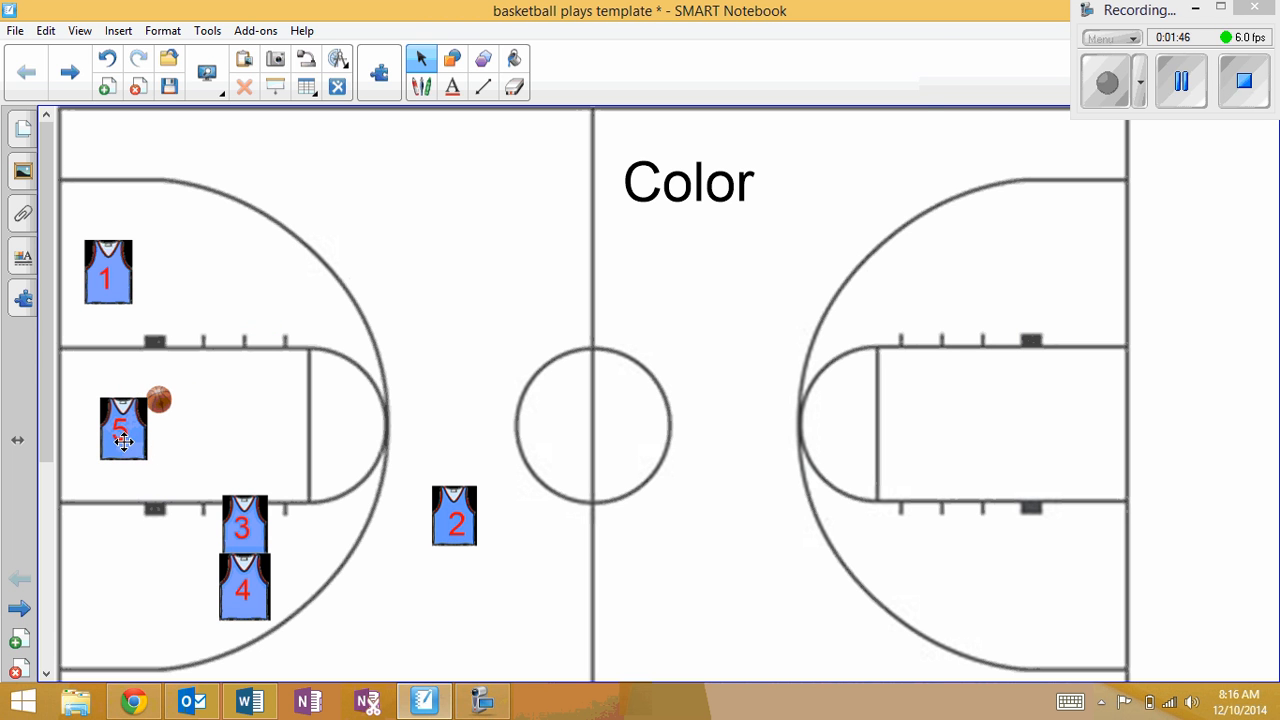
{"action": "left_click_drag", "start_coordinate": [124, 428], "coordinate": [322, 352]}
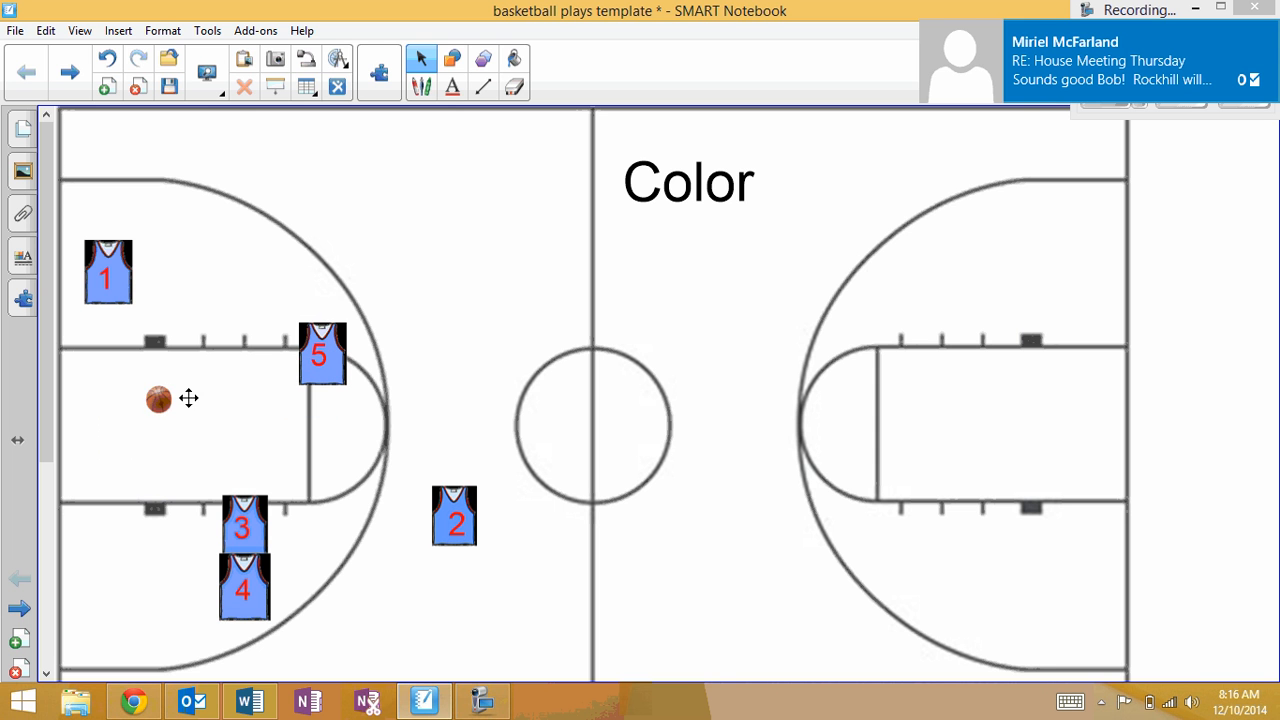
{"action": "left_click_drag", "start_coordinate": [158, 398], "coordinate": [292, 330]}
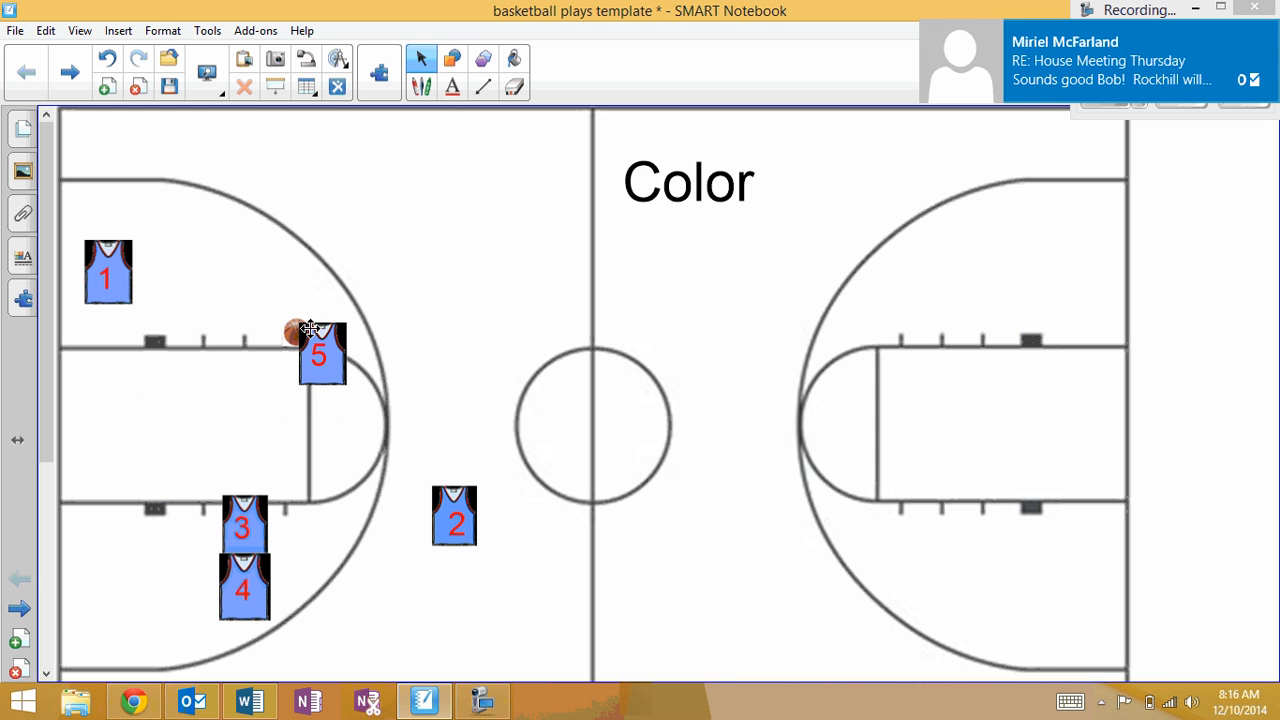
{"action": "mouse_move", "coordinate": [208, 320]}
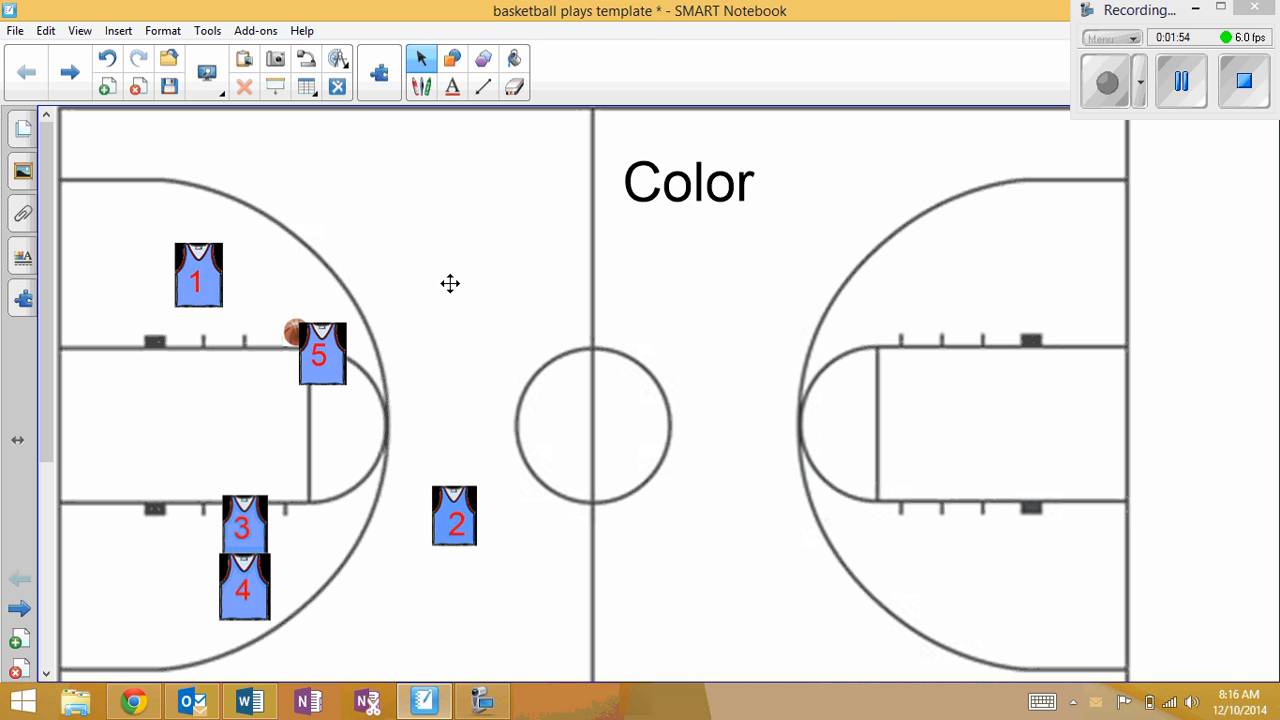
{"action": "left_click_drag", "start_coordinate": [198, 276], "coordinate": [104, 288]}
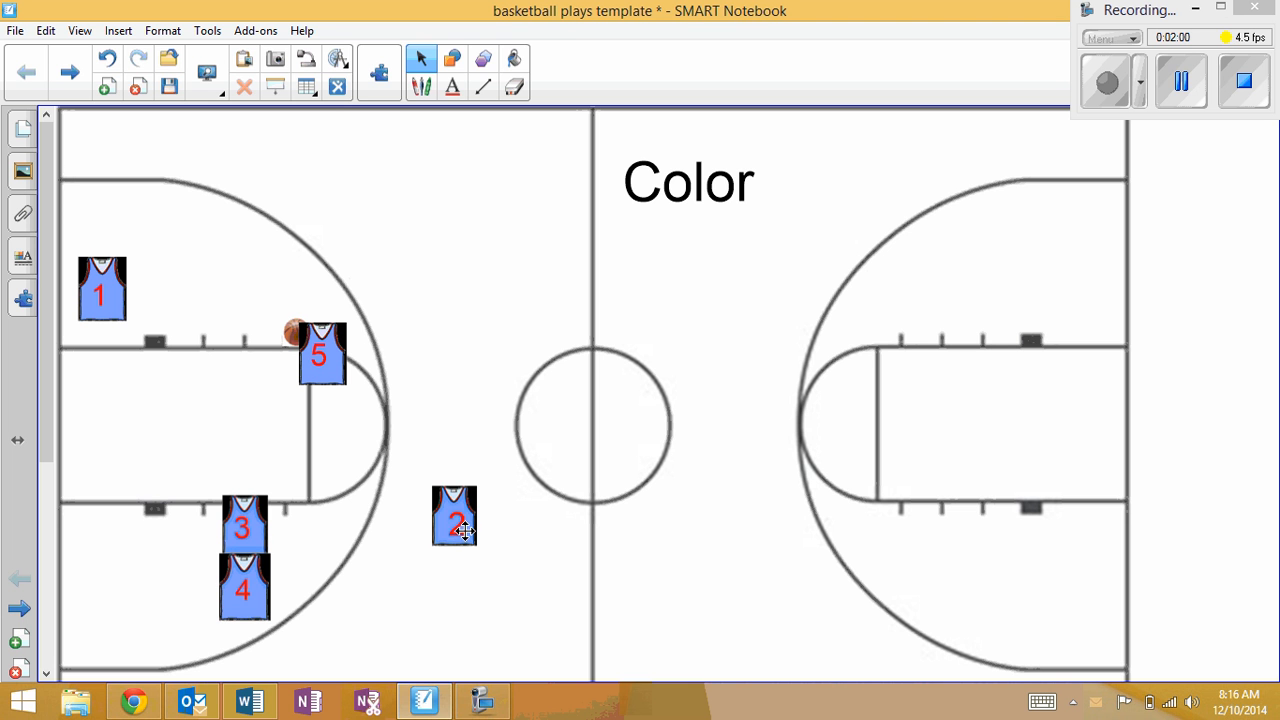
Move jersey 3 out low beside jersey 2's spot and bring jersey 2 up above the arc
{"action": "left_click_drag", "start_coordinate": [456, 516], "coordinate": [430, 540]}
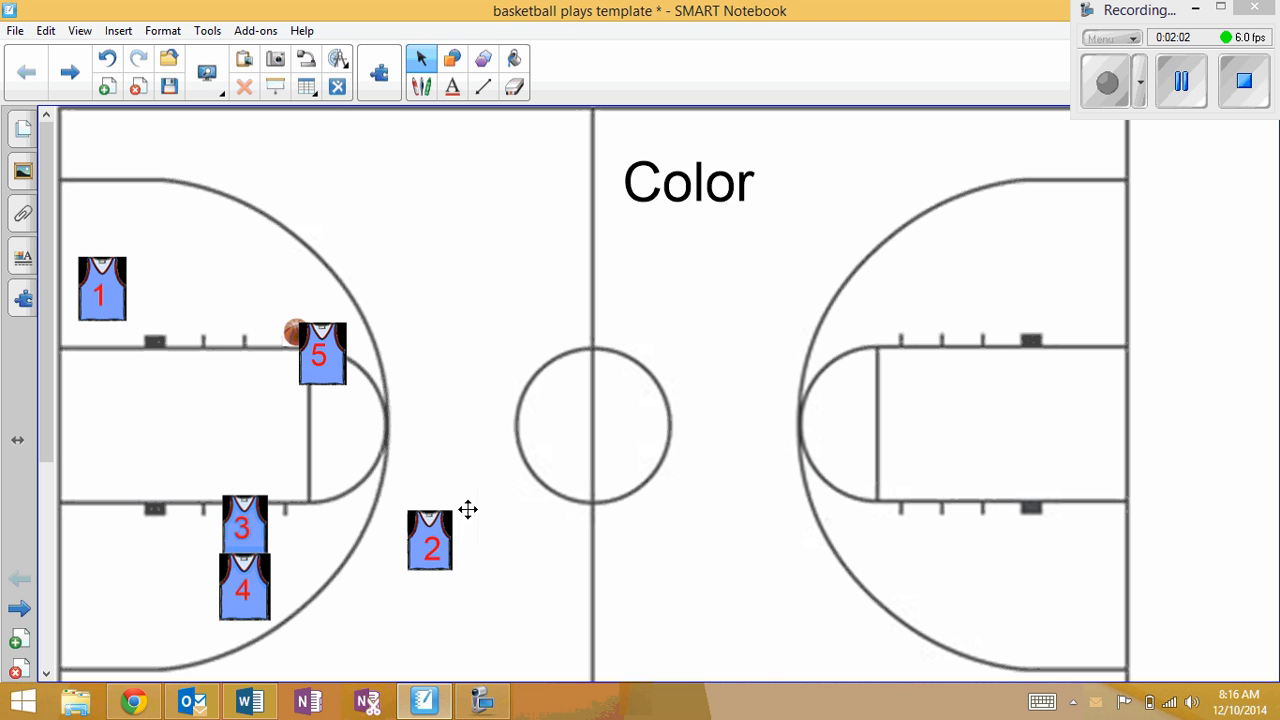
{"action": "left_click_drag", "start_coordinate": [430, 540], "coordinate": [472, 512]}
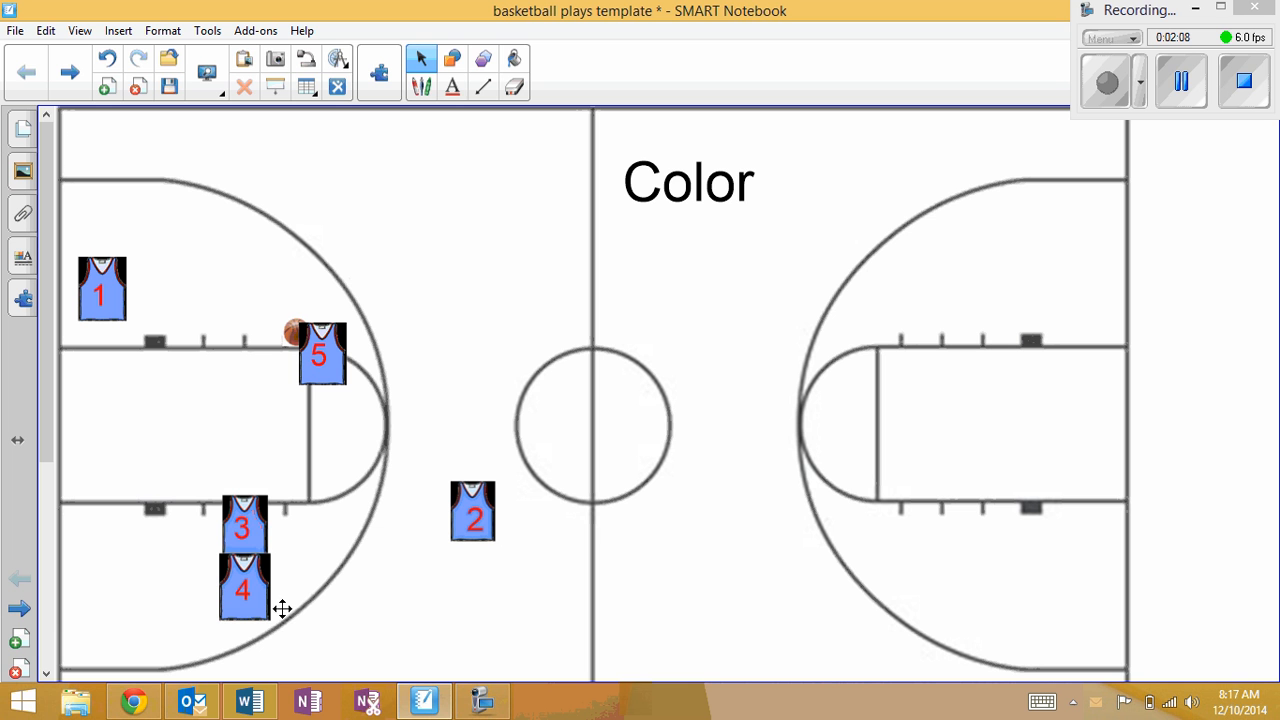
{"action": "mouse_move", "coordinate": [252, 500]}
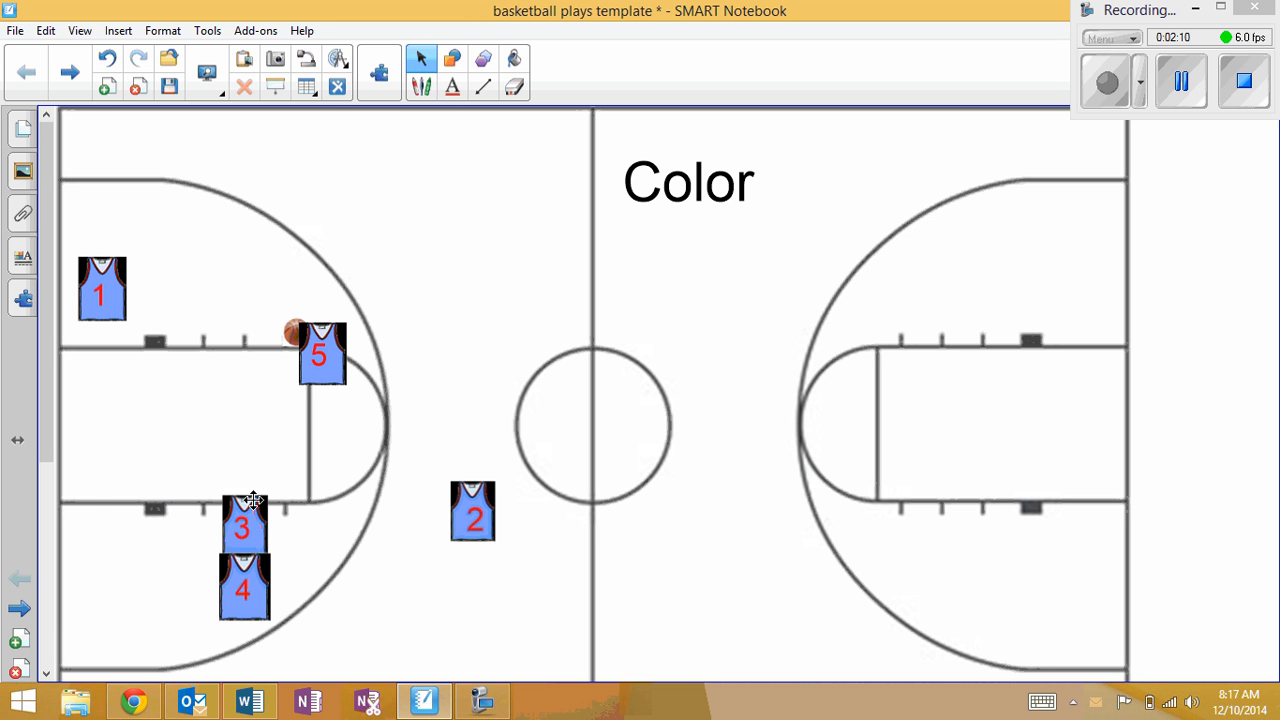
{"action": "left_click_drag", "start_coordinate": [244, 524], "coordinate": [114, 472]}
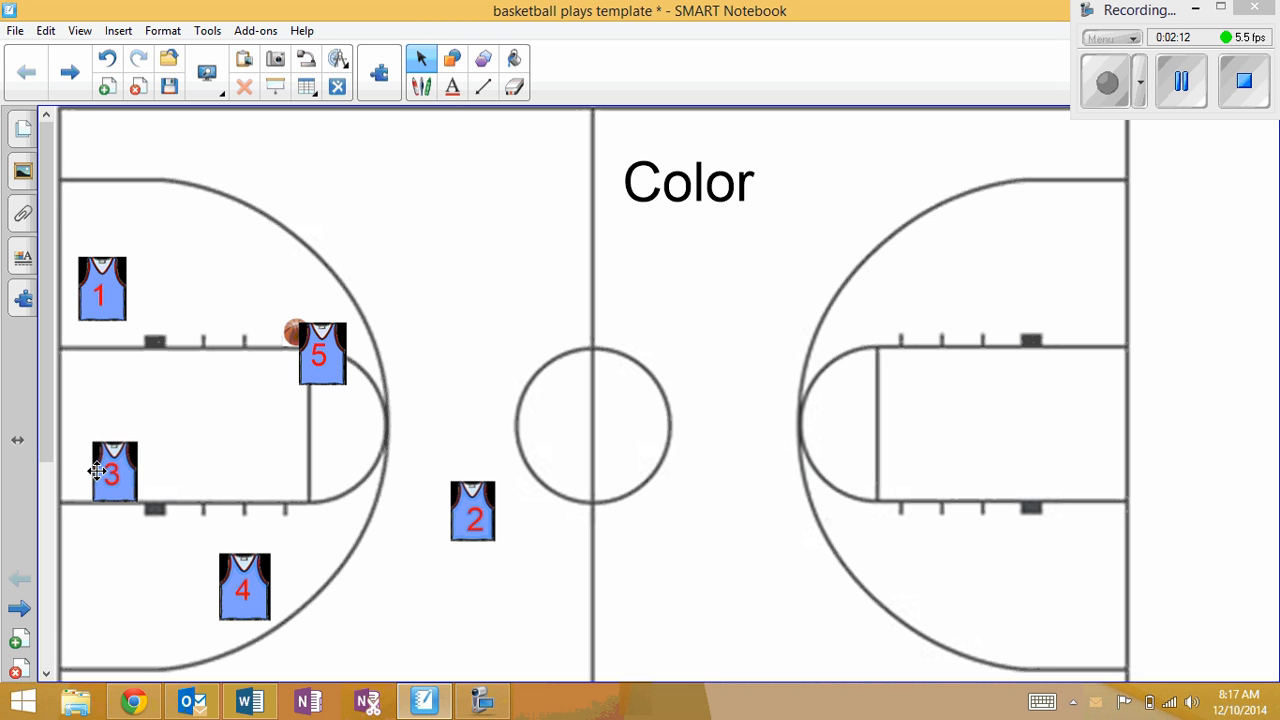
{"action": "left_click_drag", "start_coordinate": [114, 472], "coordinate": [402, 548]}
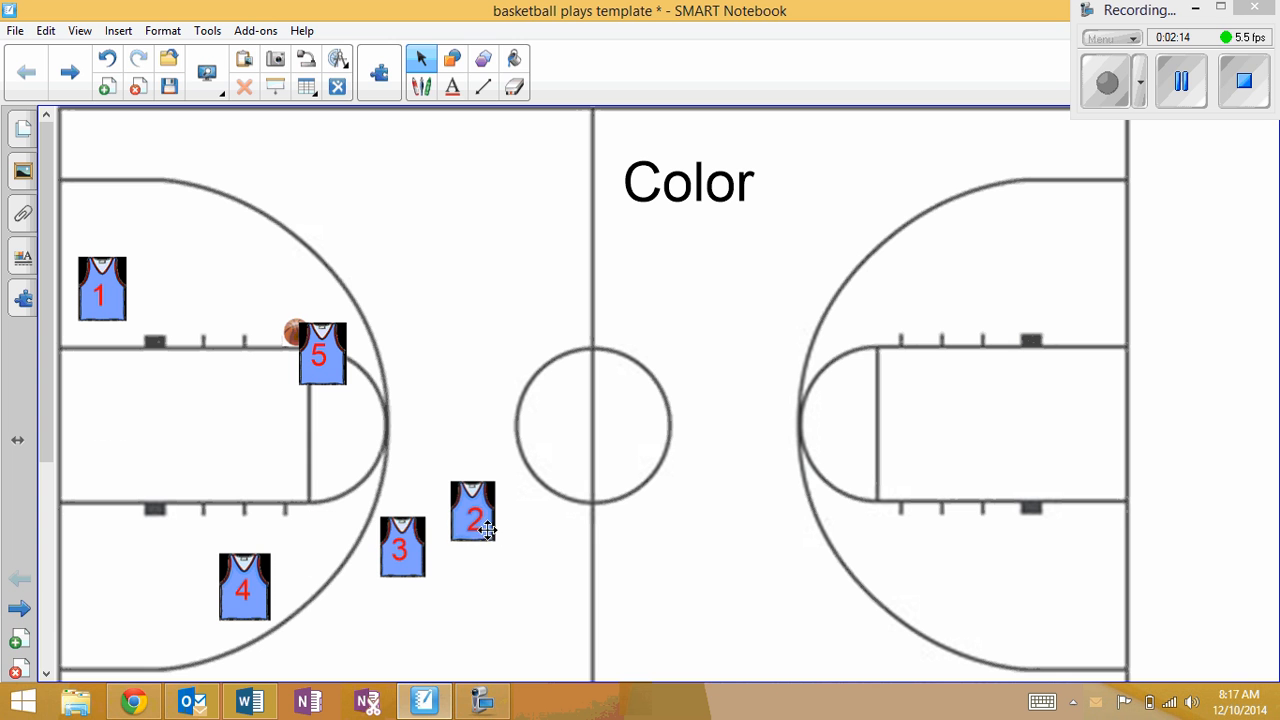
{"action": "left_click_drag", "start_coordinate": [472, 512], "coordinate": [258, 144]}
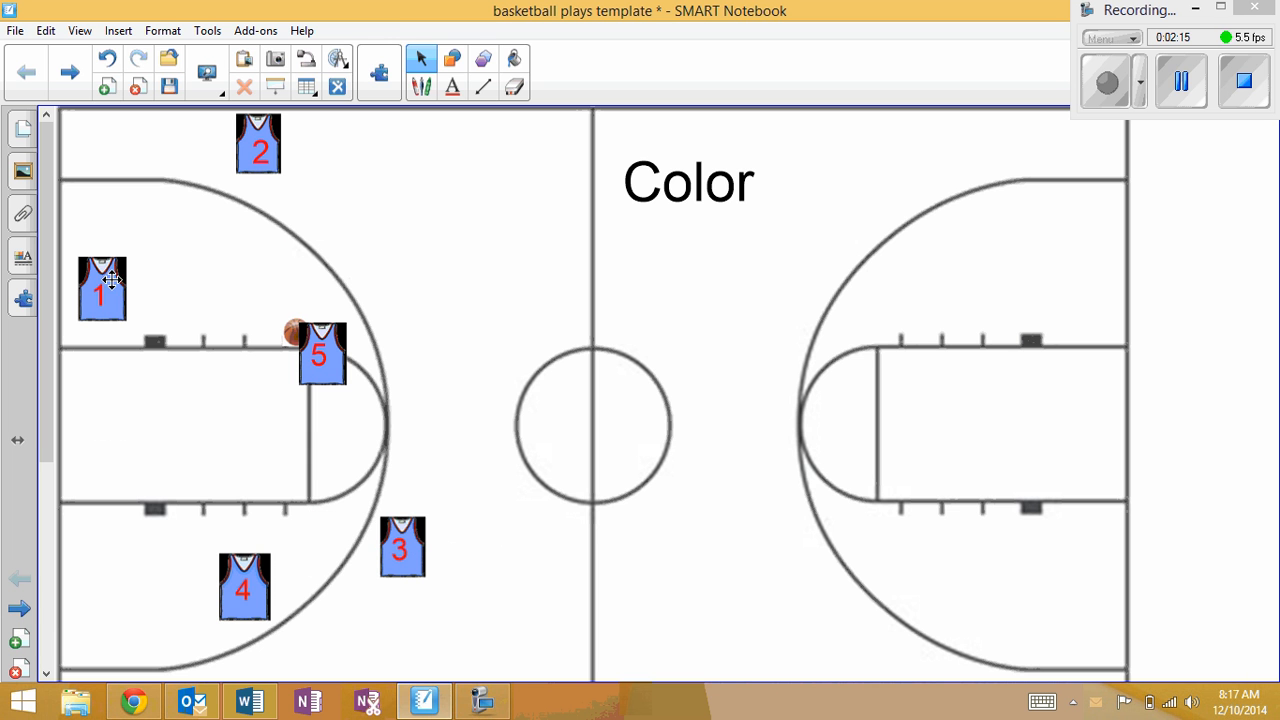
Move jersey 1 out past the arc toward midcourt and pass the ball out to it
{"action": "left_click_drag", "start_coordinate": [100, 288], "coordinate": [460, 256]}
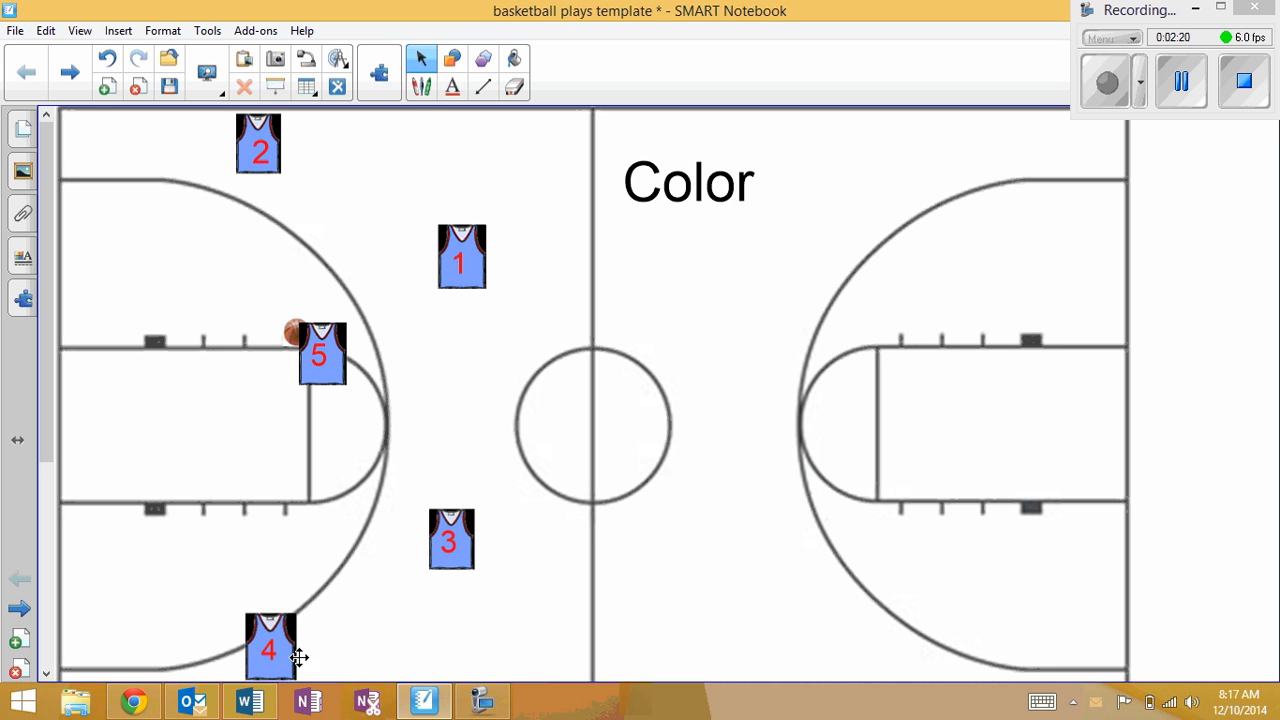
{"action": "left_click_drag", "start_coordinate": [296, 330], "coordinate": [400, 260]}
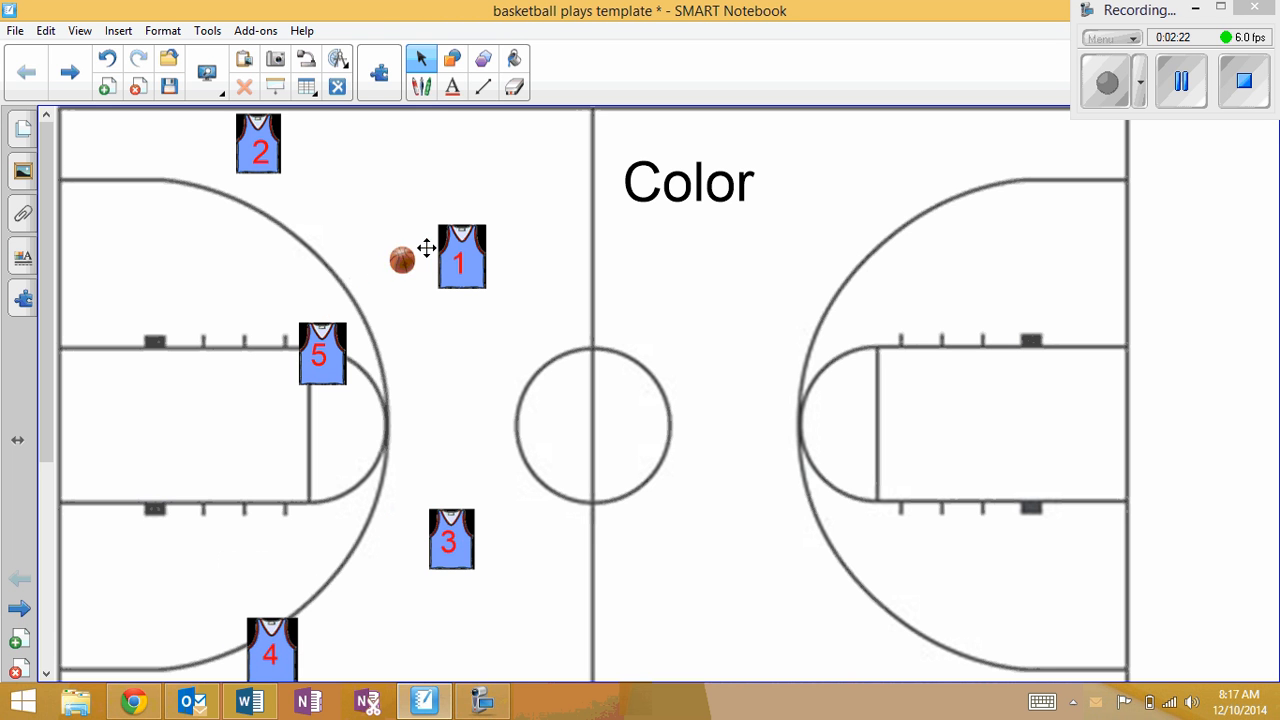
{"action": "left_click_drag", "start_coordinate": [460, 256], "coordinate": [484, 362]}
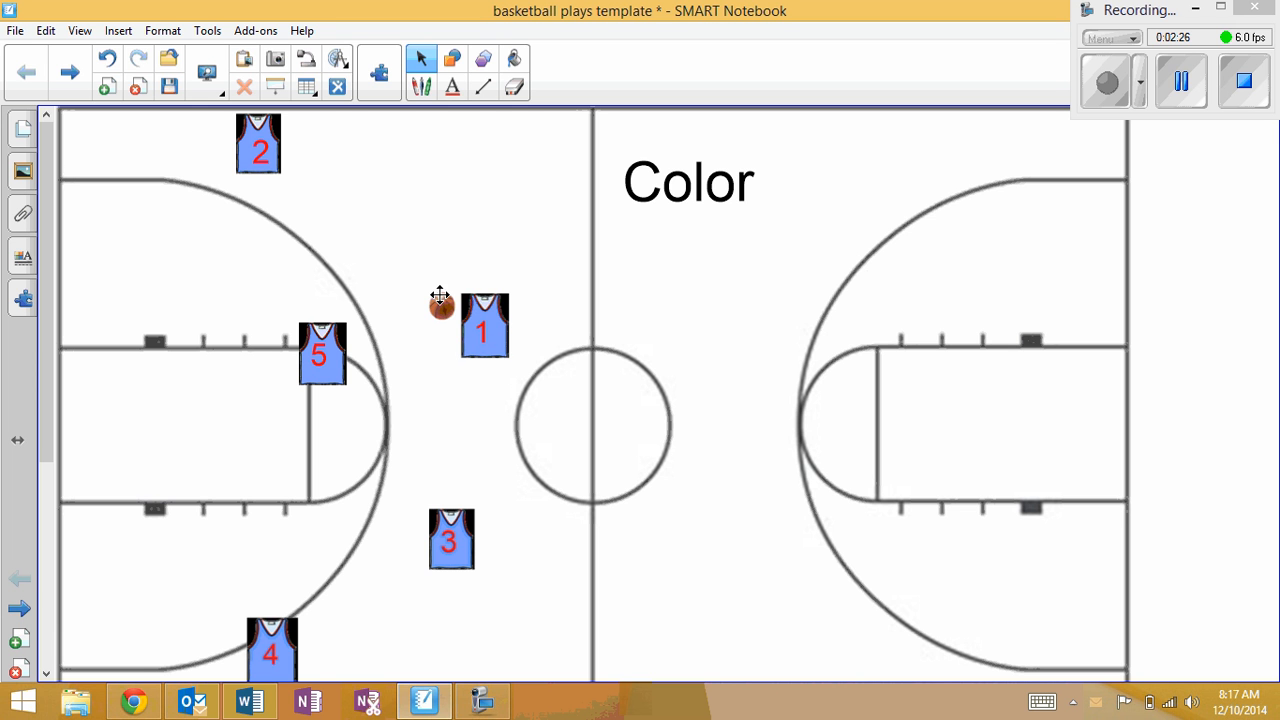
{"action": "left_click_drag", "start_coordinate": [484, 324], "coordinate": [476, 284]}
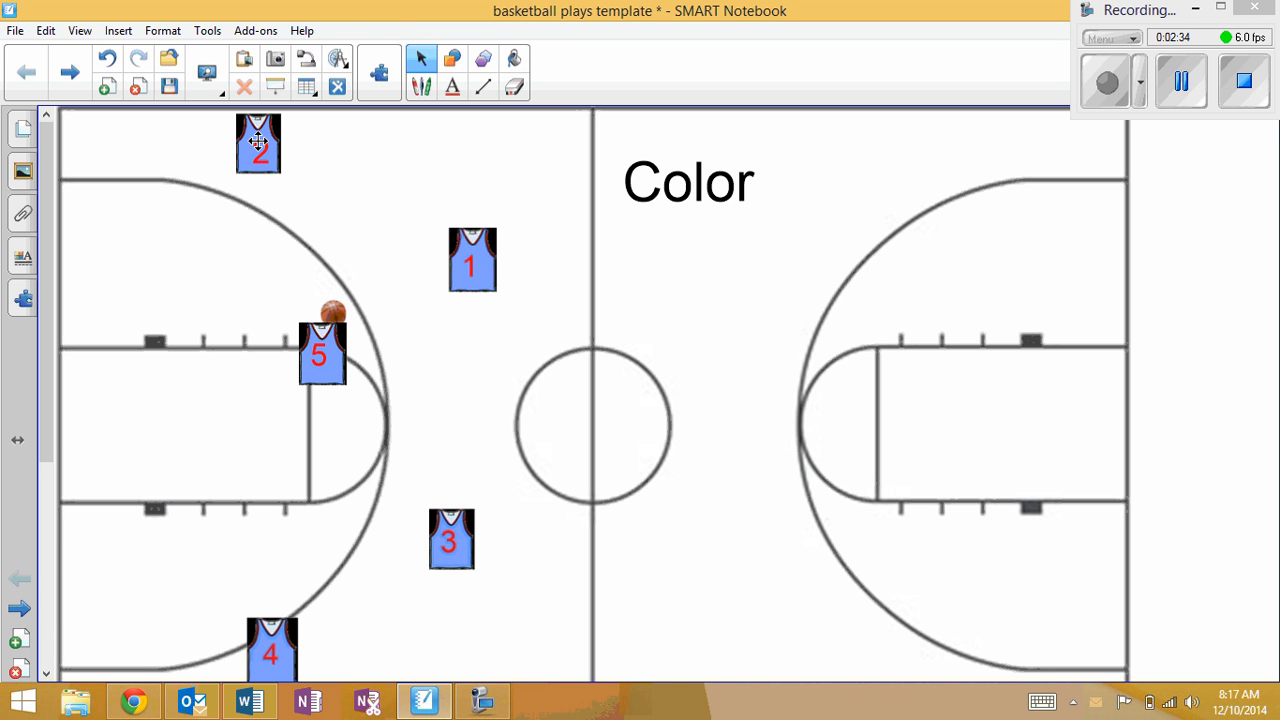
Drop jersey 2 down the wing to the lower block and line jerseys 3 and 4 up near the lane
{"action": "left_click_drag", "start_coordinate": [258, 144], "coordinate": [252, 160]}
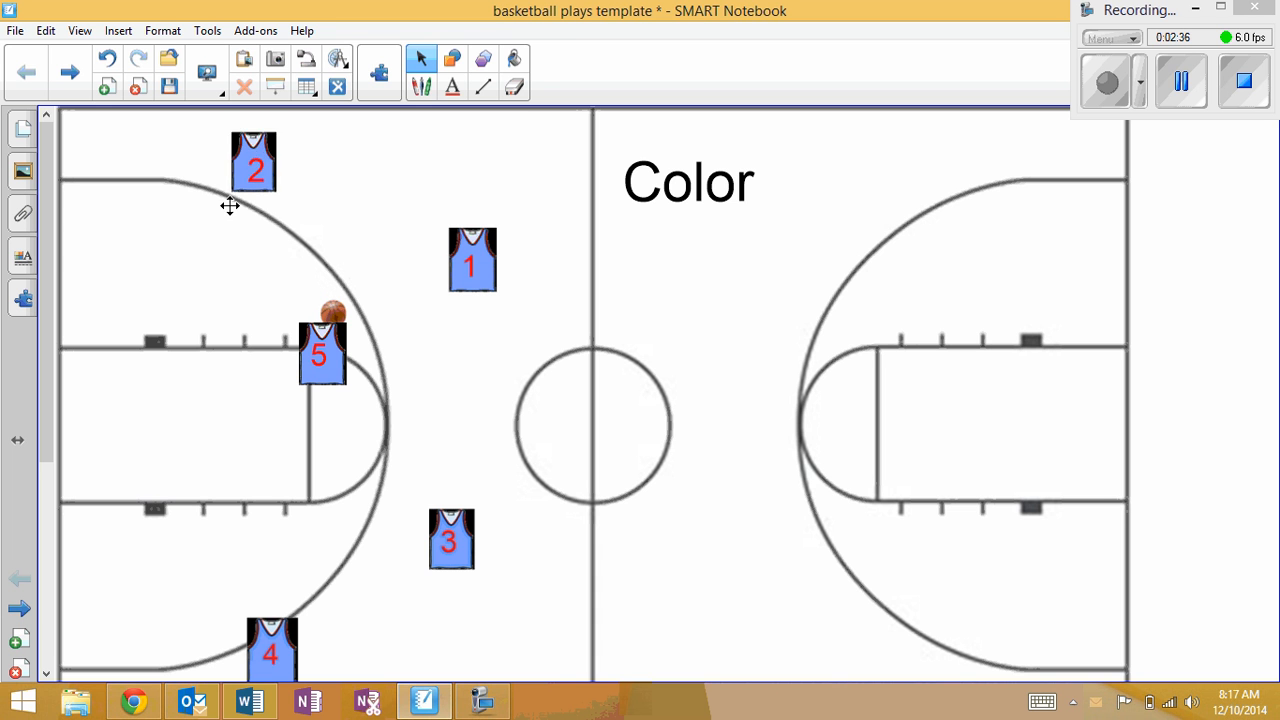
{"action": "left_click_drag", "start_coordinate": [252, 160], "coordinate": [190, 272]}
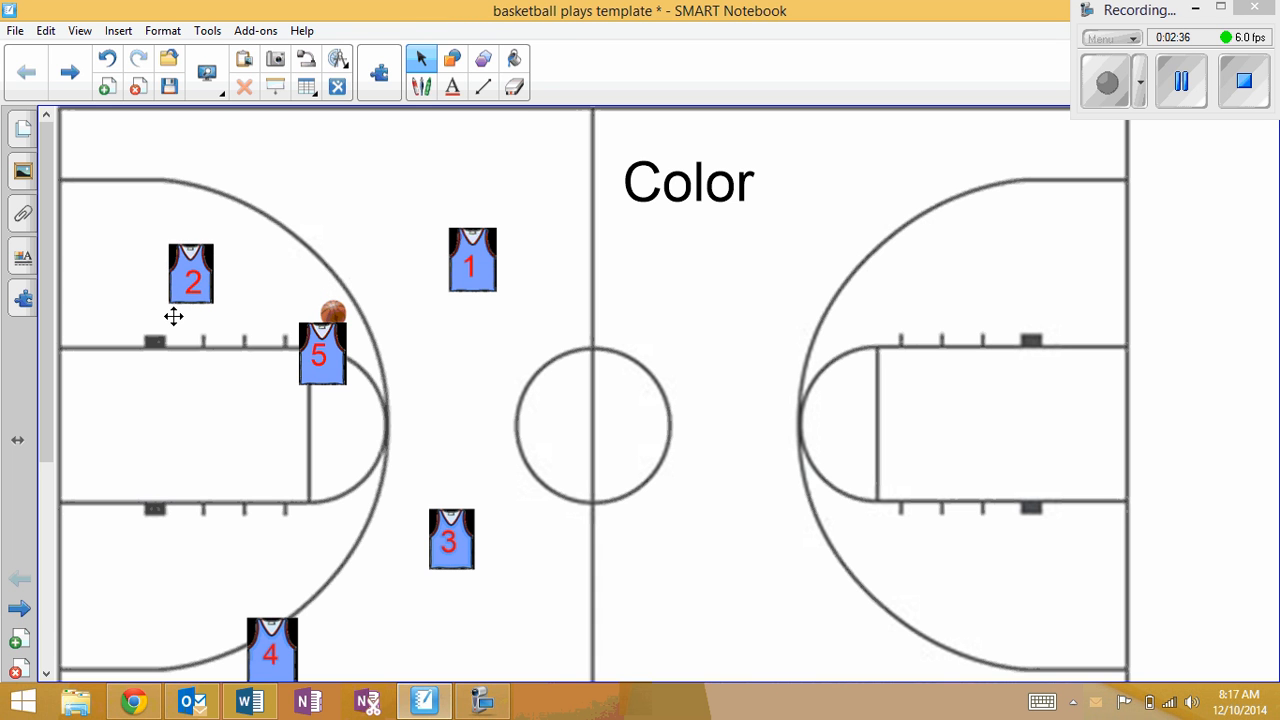
{"action": "left_click_drag", "start_coordinate": [190, 276], "coordinate": [130, 510]}
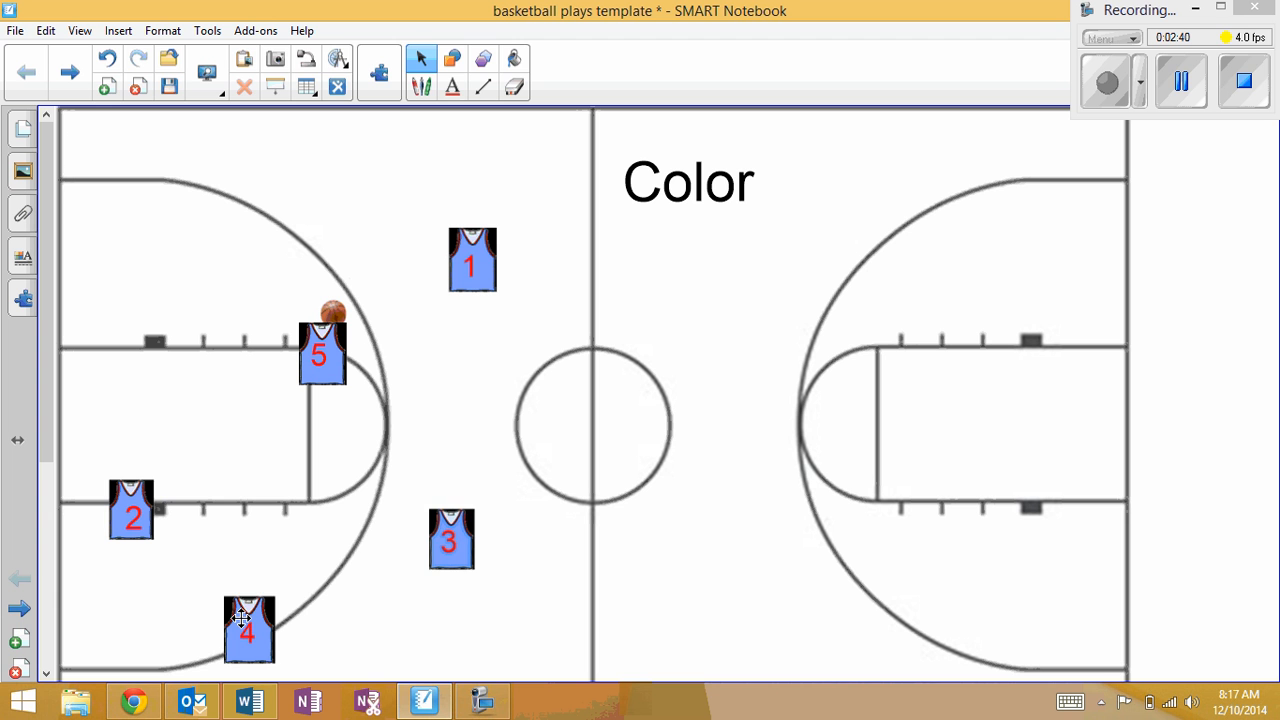
{"action": "left_click_drag", "start_coordinate": [452, 540], "coordinate": [260, 548]}
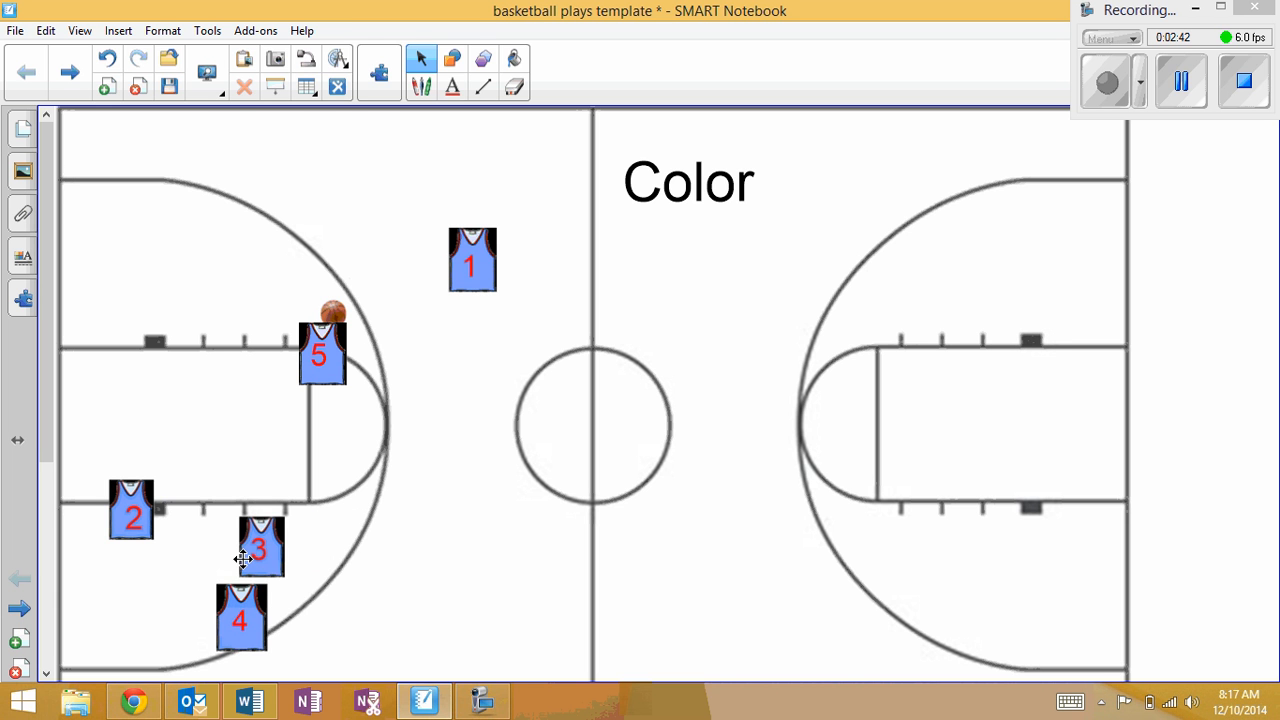
{"action": "left_click_drag", "start_coordinate": [260, 548], "coordinate": [244, 526]}
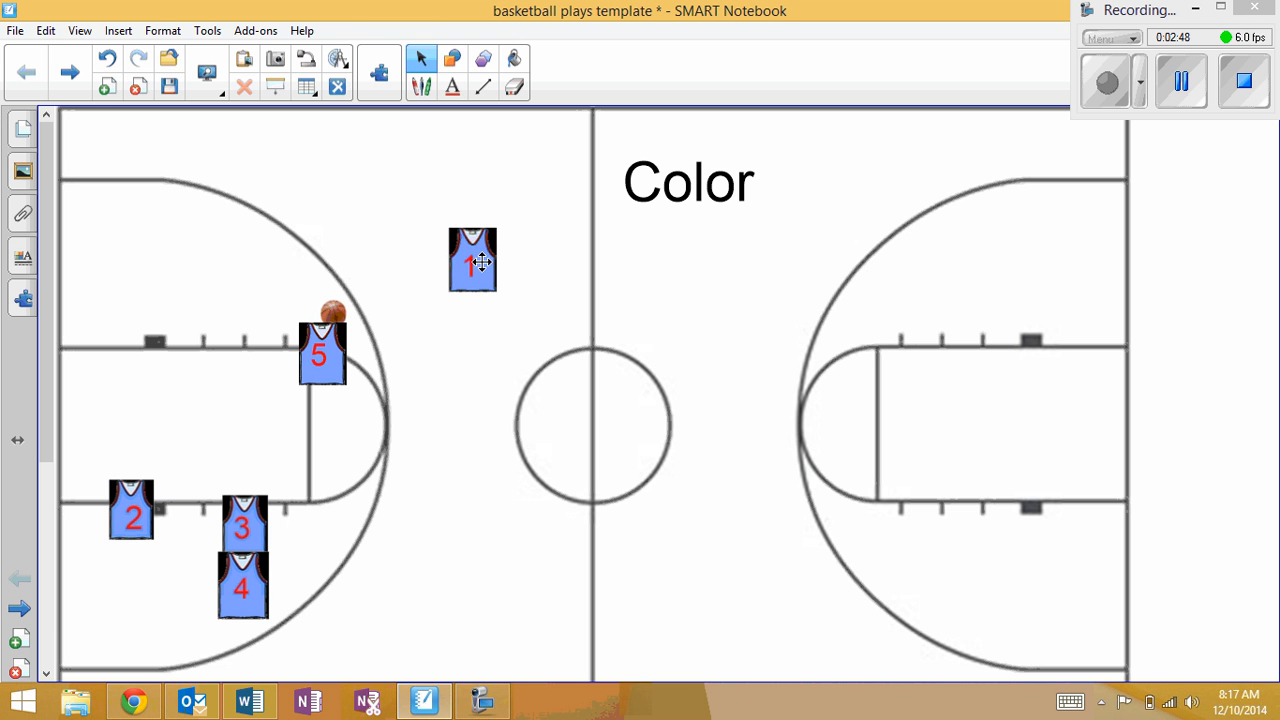
Bring jersey 1 with the ball in to the upper elbow, 2 out to the perimeter, and return the ball to jersey 5 at the line
{"action": "left_click_drag", "start_coordinate": [472, 260], "coordinate": [220, 308]}
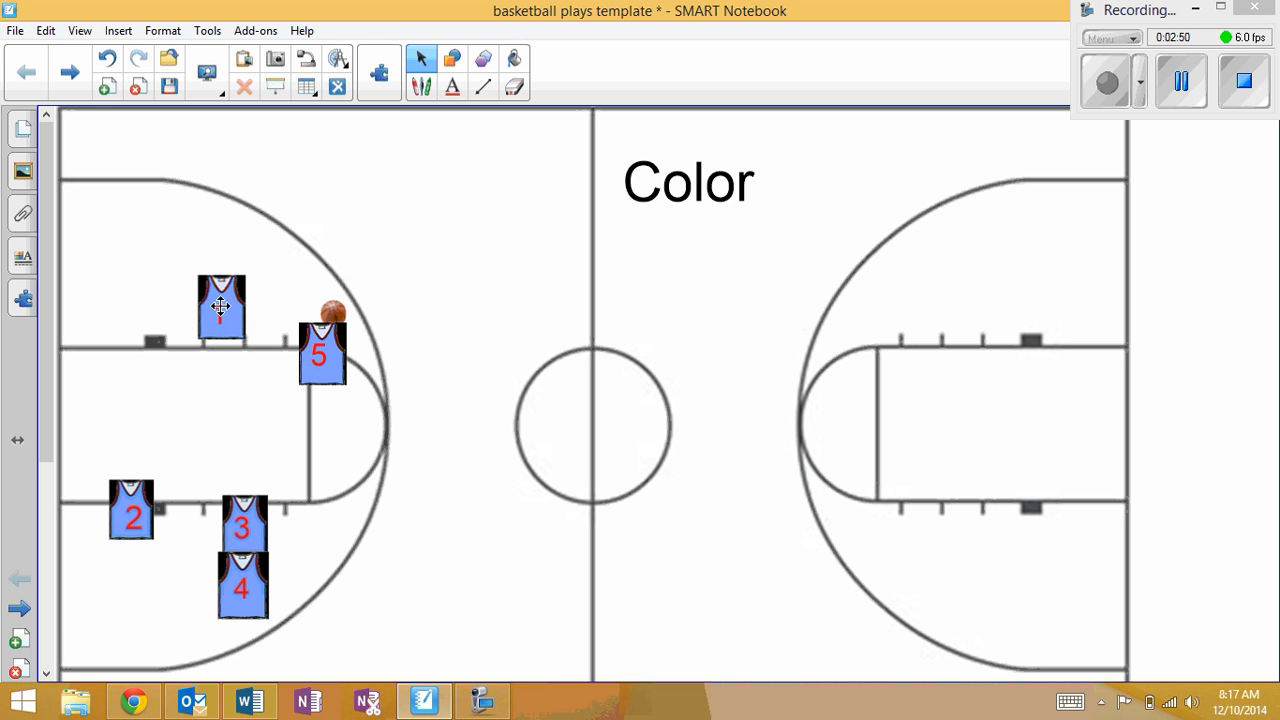
{"action": "left_click_drag", "start_coordinate": [334, 310], "coordinate": [190, 344]}
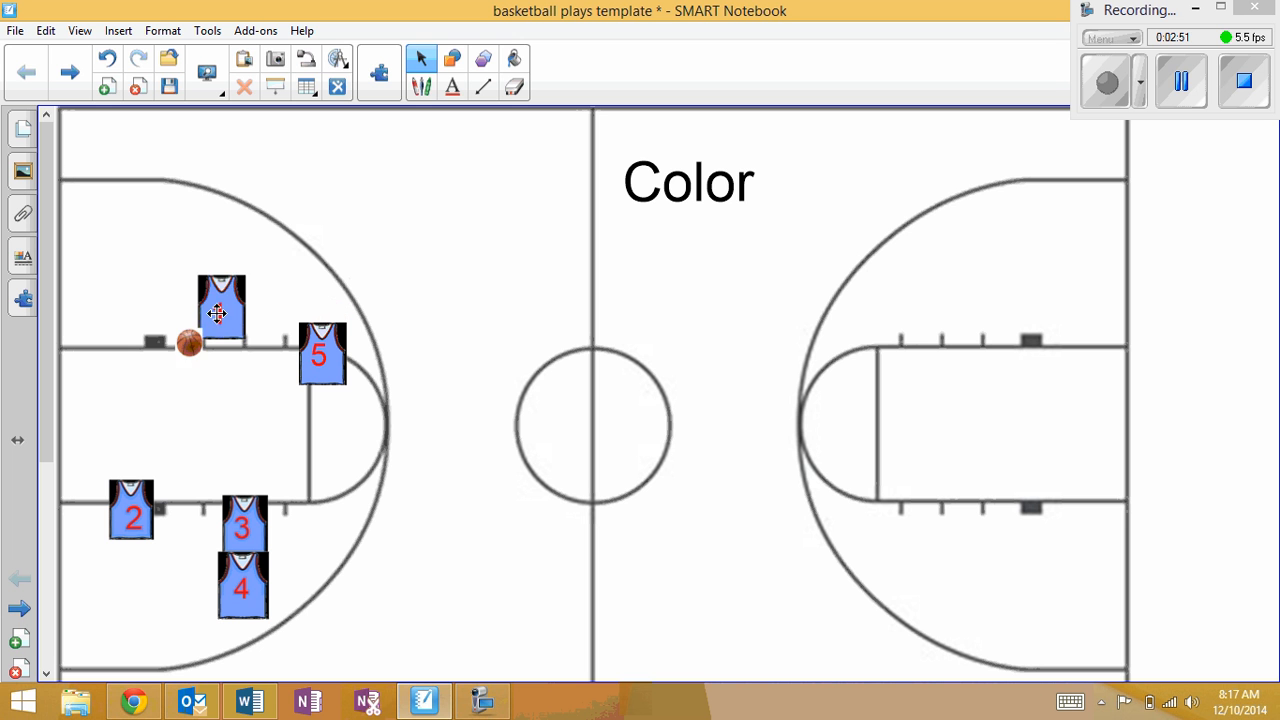
{"action": "left_click_drag", "start_coordinate": [220, 310], "coordinate": [178, 330]}
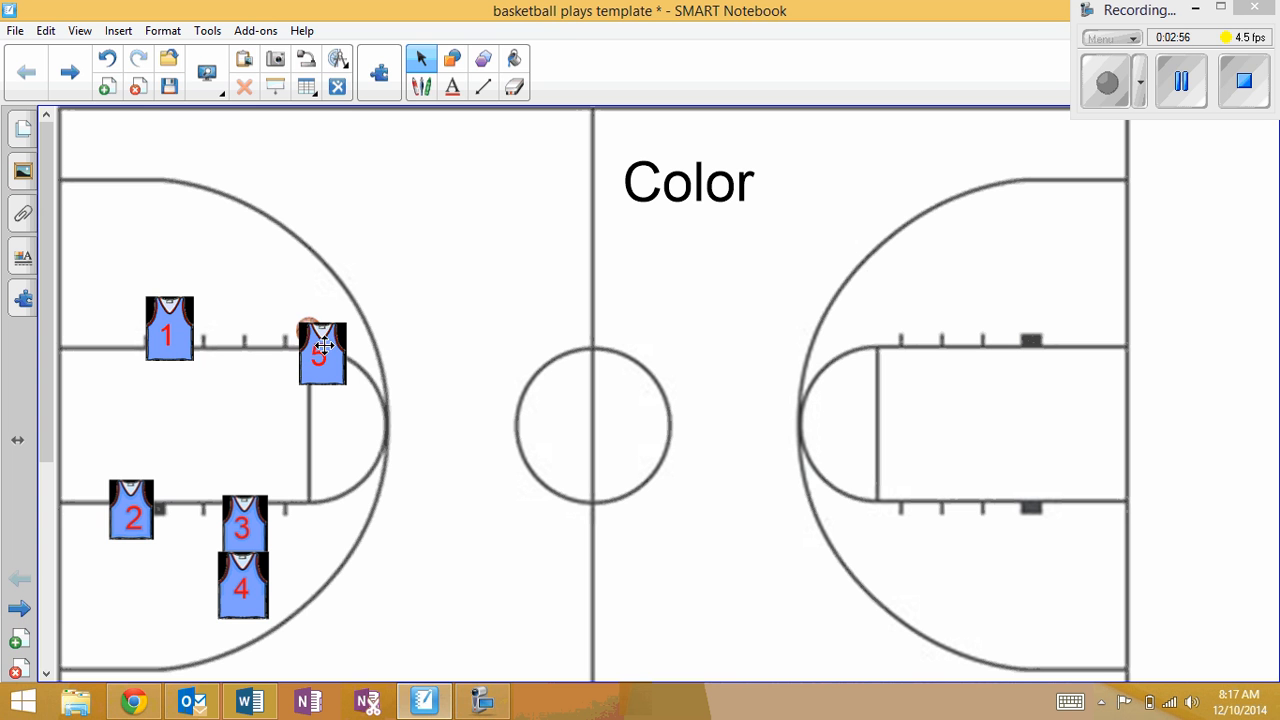
{"action": "left_click_drag", "start_coordinate": [322, 352], "coordinate": [332, 382]}
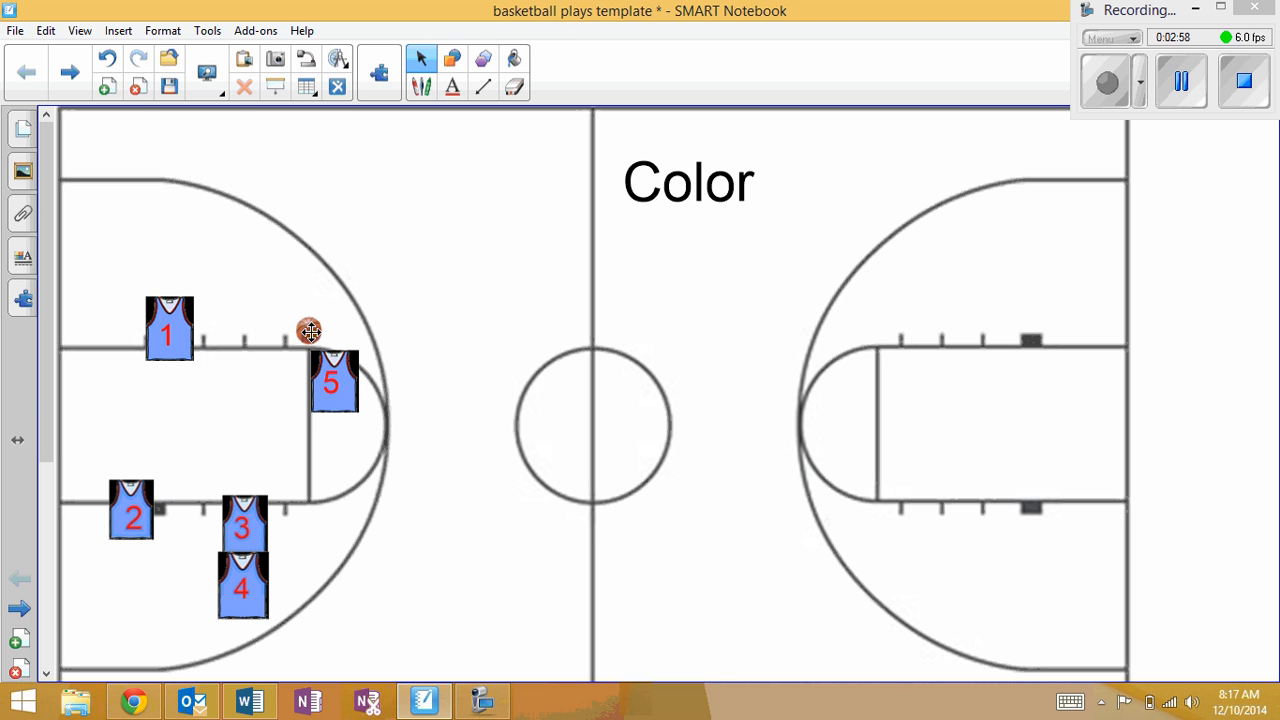
{"action": "left_click_drag", "start_coordinate": [132, 510], "coordinate": [384, 590]}
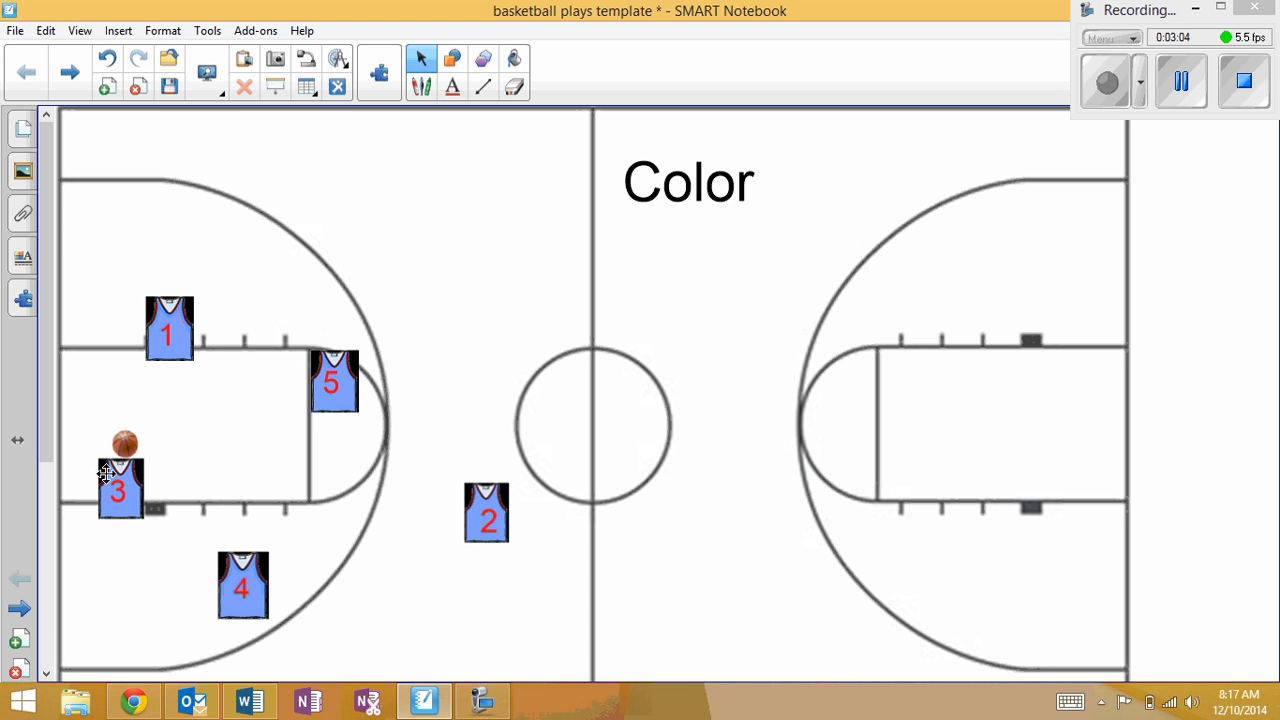
{"action": "left_click_drag", "start_coordinate": [124, 444], "coordinate": [340, 340]}
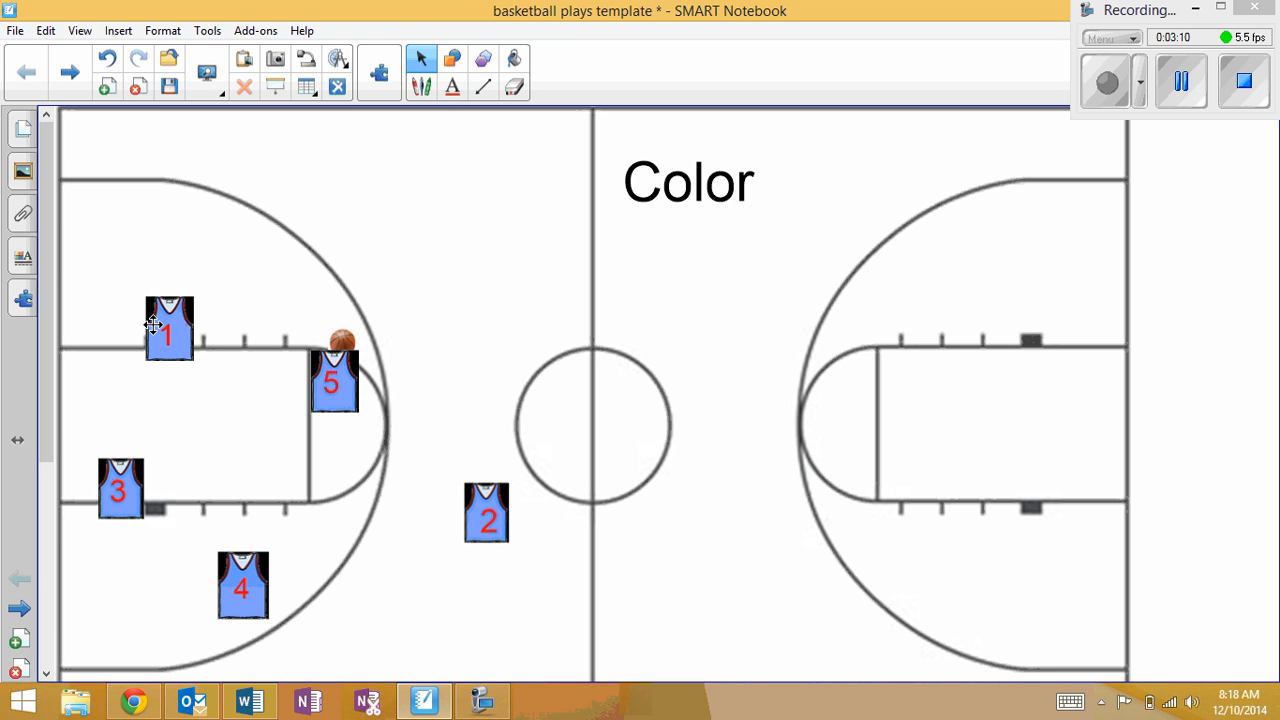
{"action": "mouse_move", "coordinate": [304, 388]}
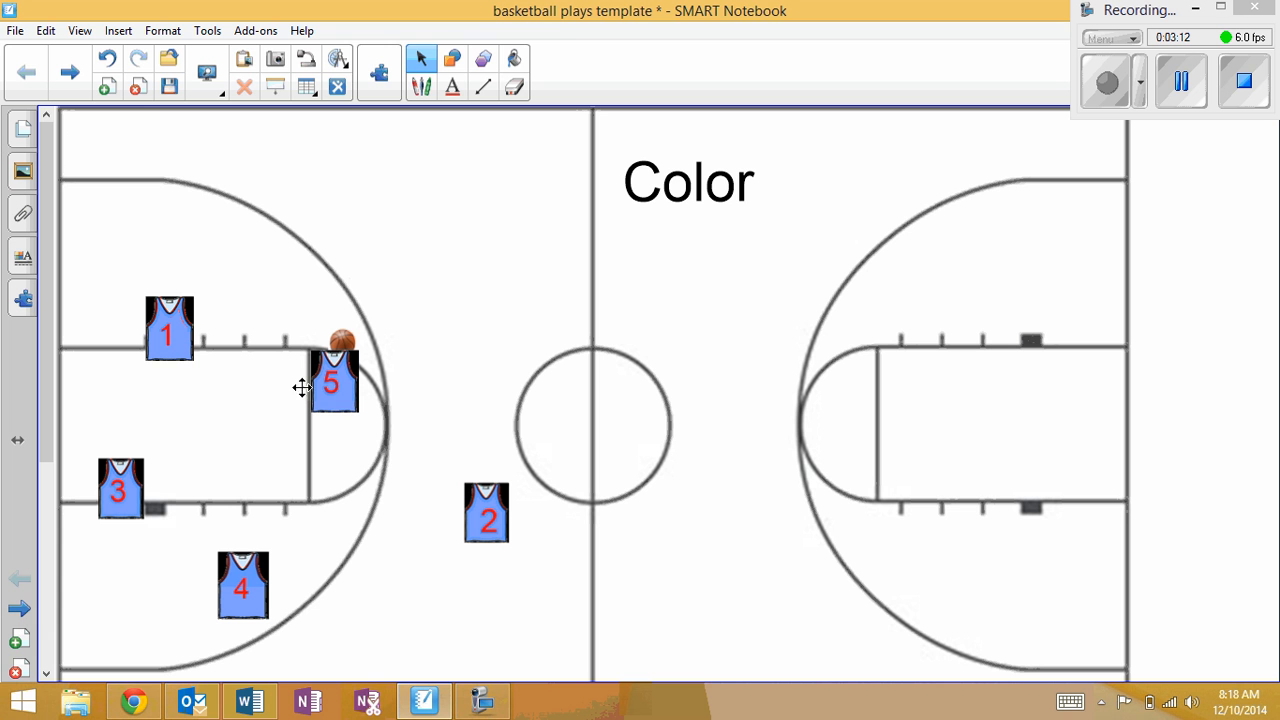